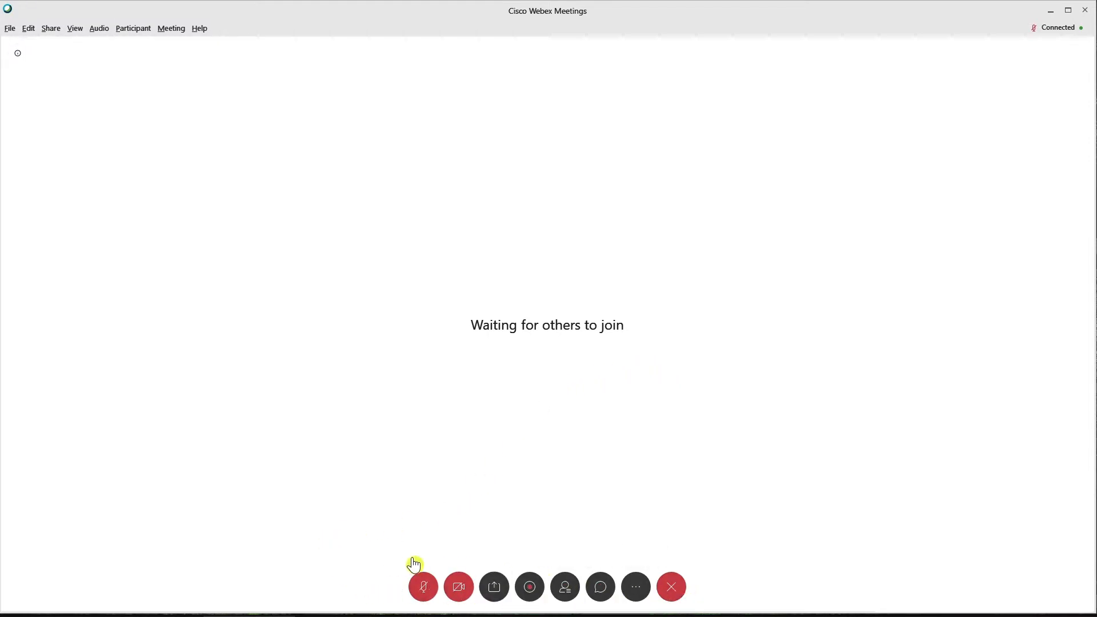
mouse_move(671, 586)
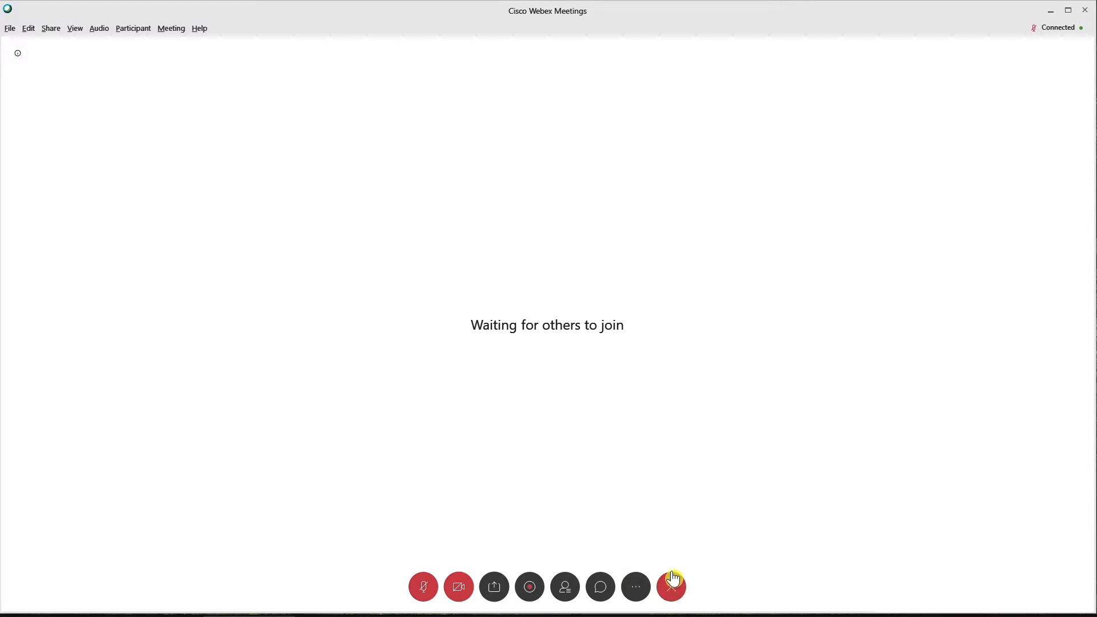
mouse_move(599, 546)
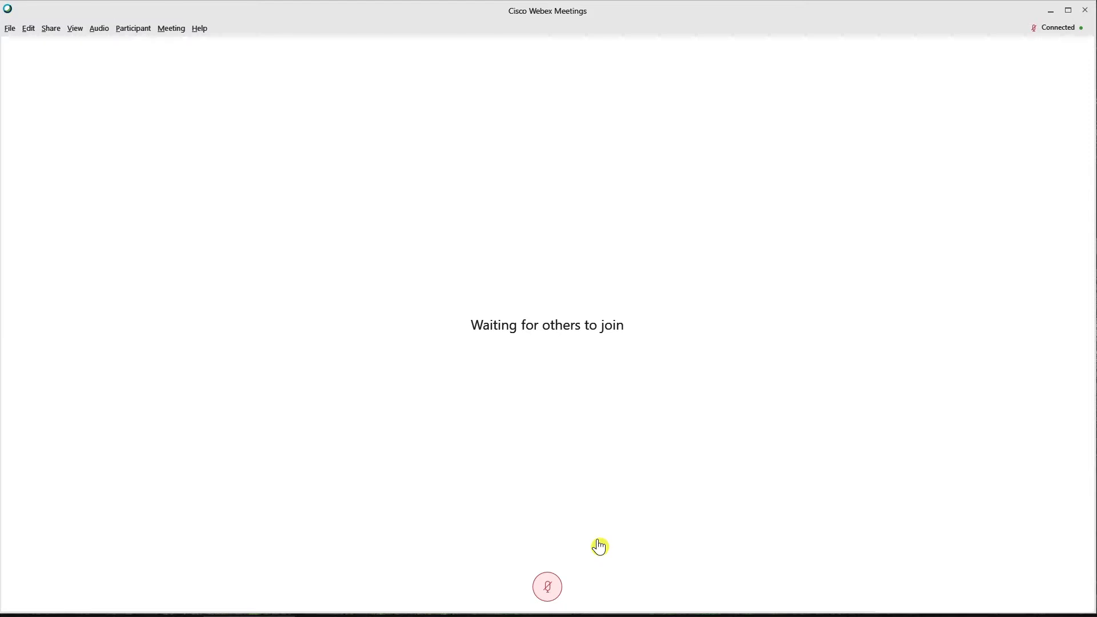
mouse_move(552, 542)
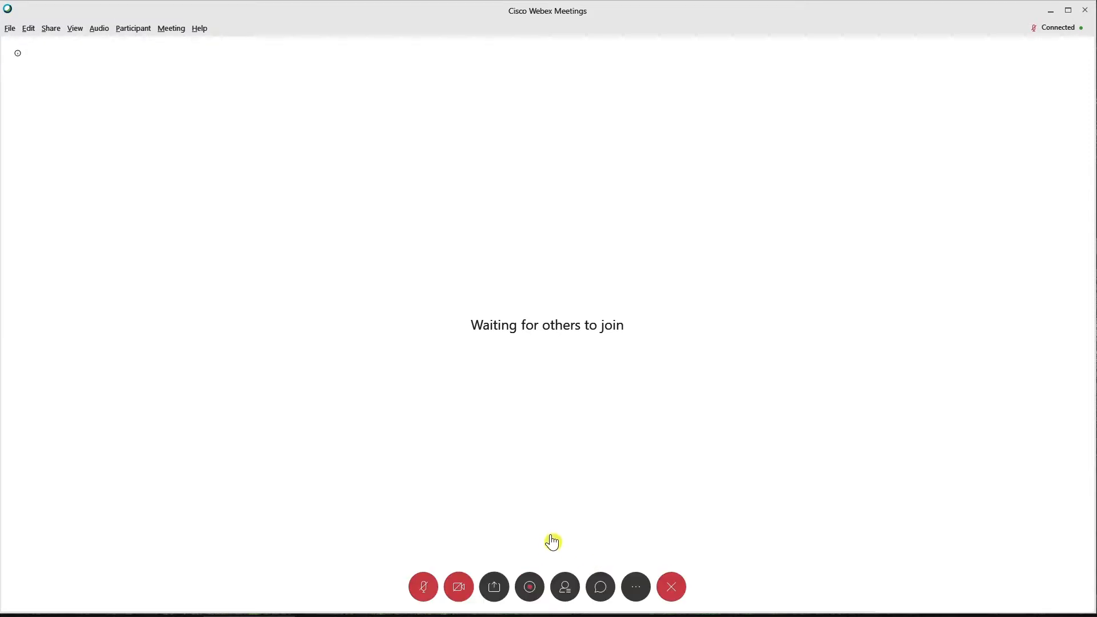
mouse_move(494, 587)
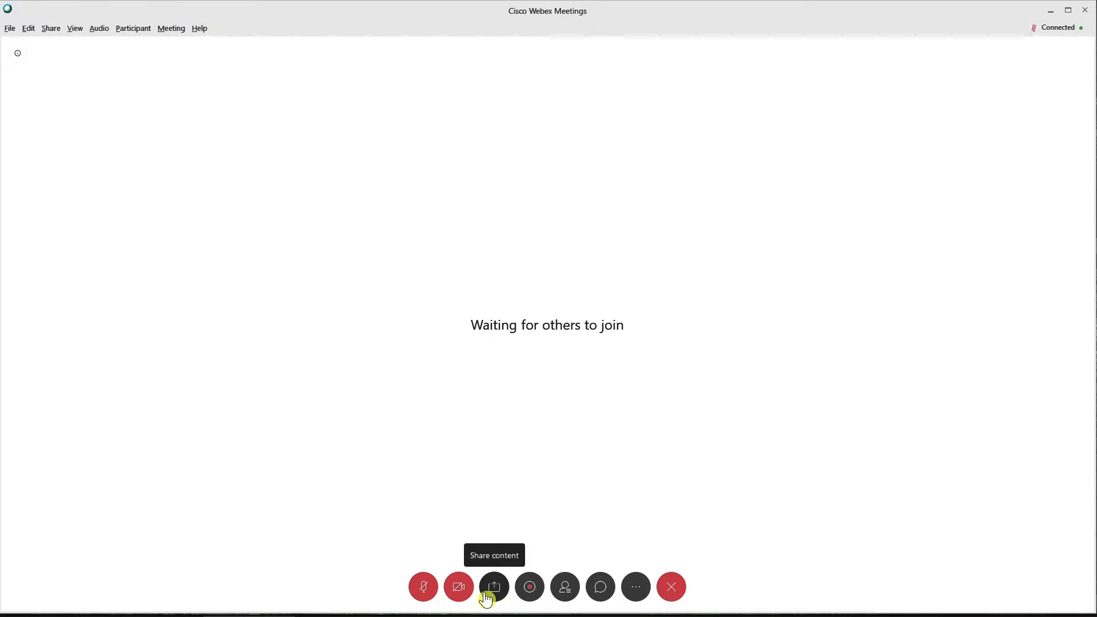
Show the Share Content dialog and scroll to its file, application and whiteboard options.
left_click(493, 587)
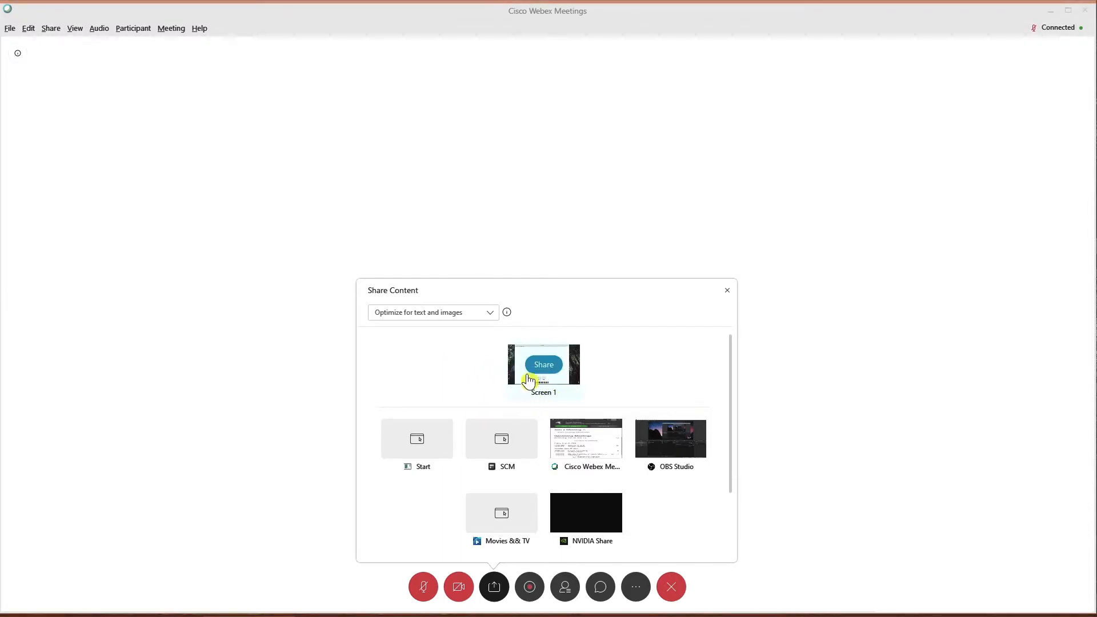
mouse_move(534, 406)
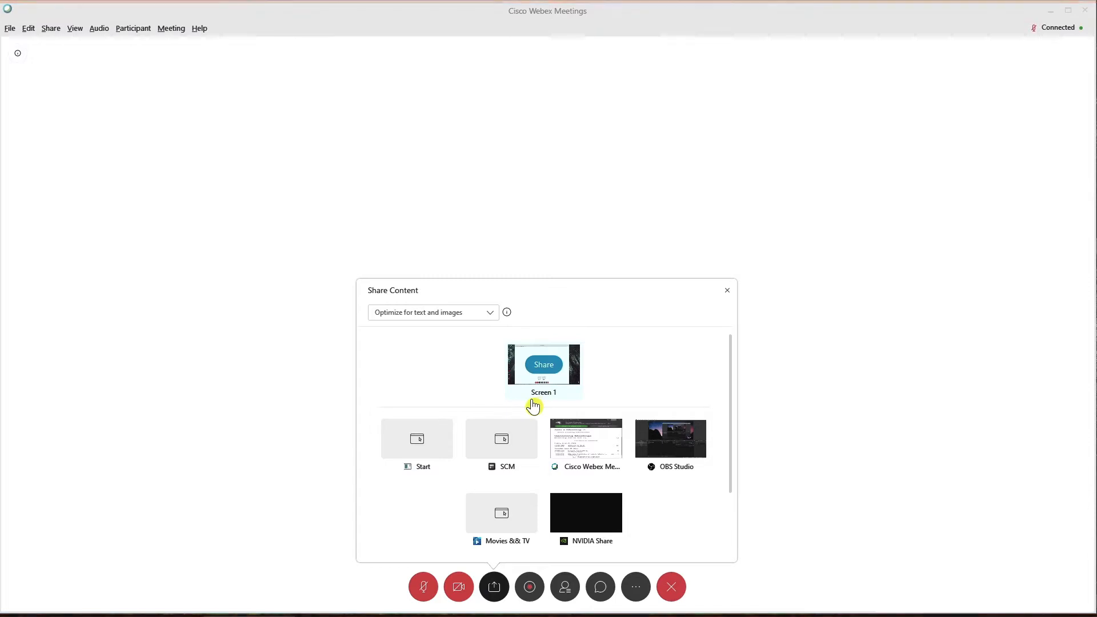
mouse_move(629, 503)
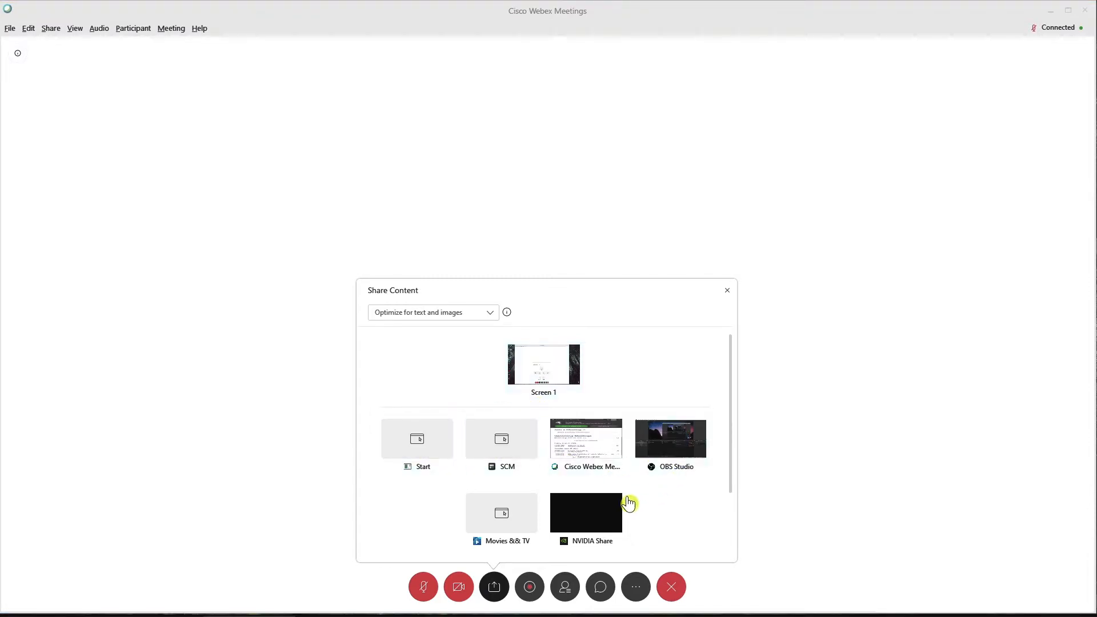
scroll("down", 3)
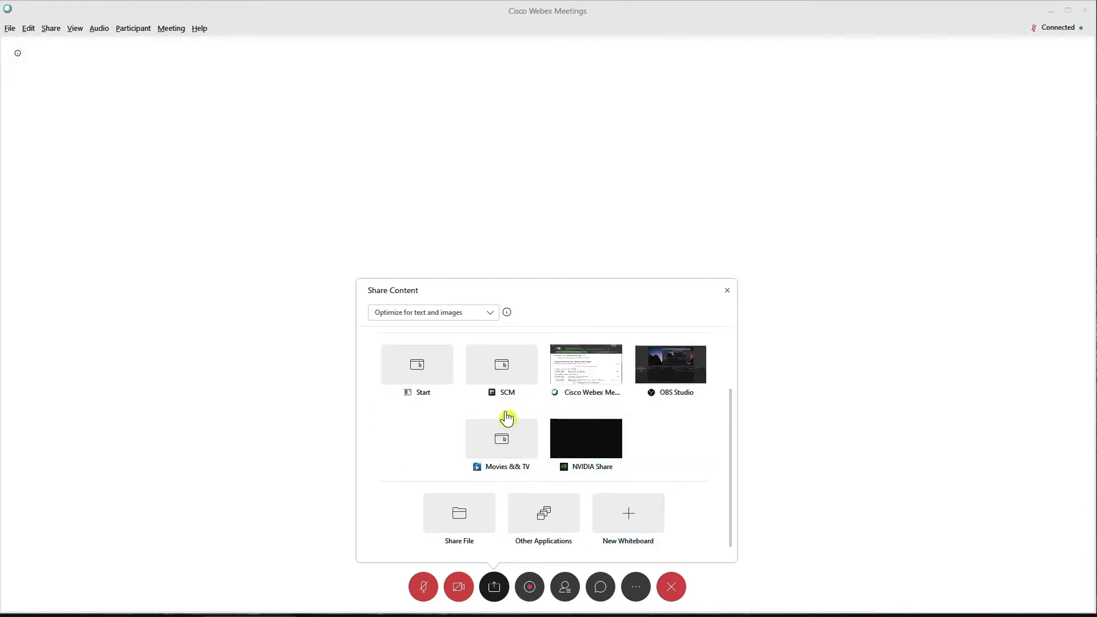
mouse_move(621, 409)
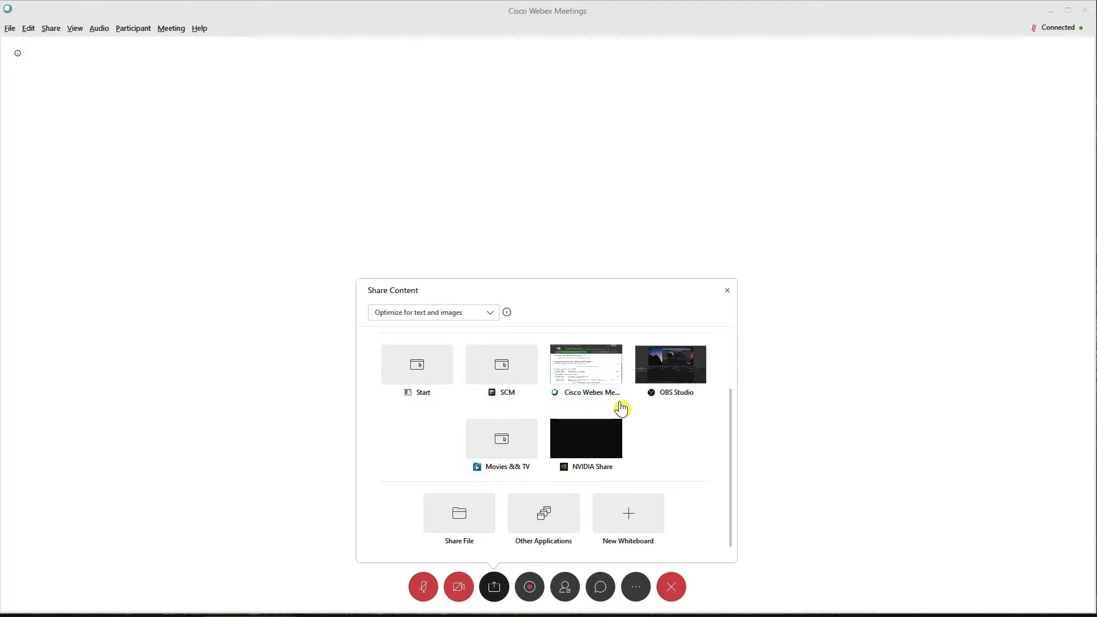
mouse_move(396, 529)
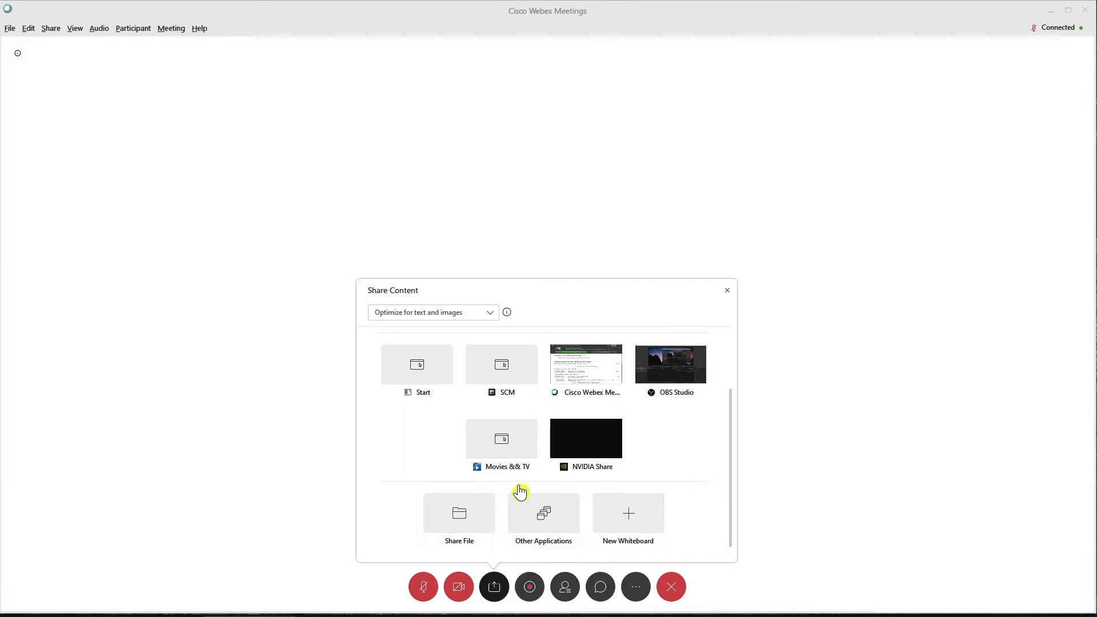
mouse_move(586, 439)
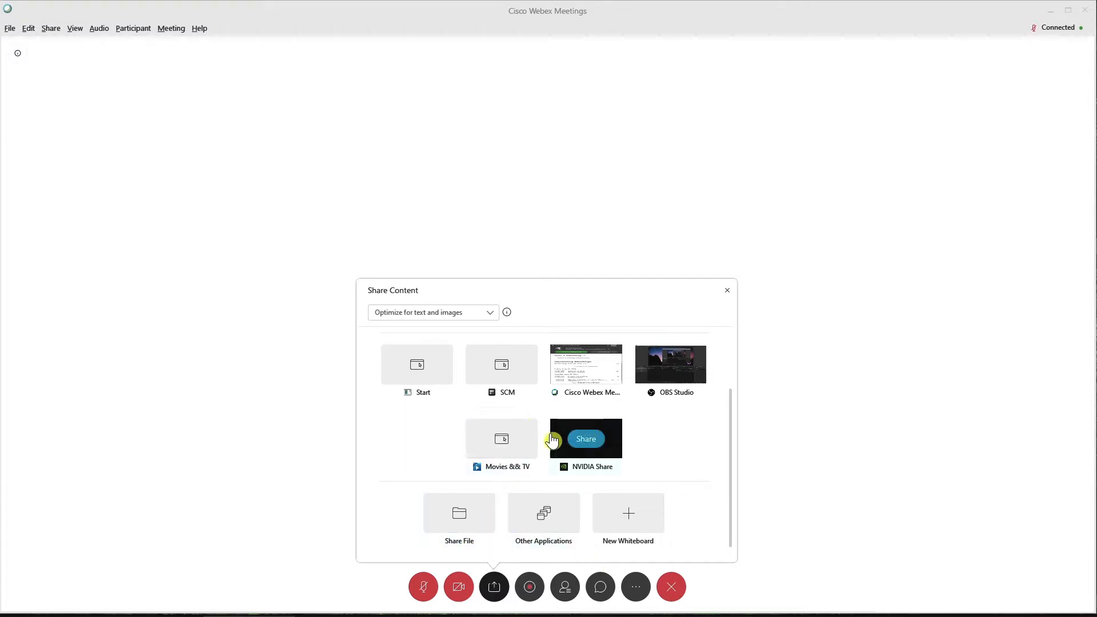
mouse_move(543, 519)
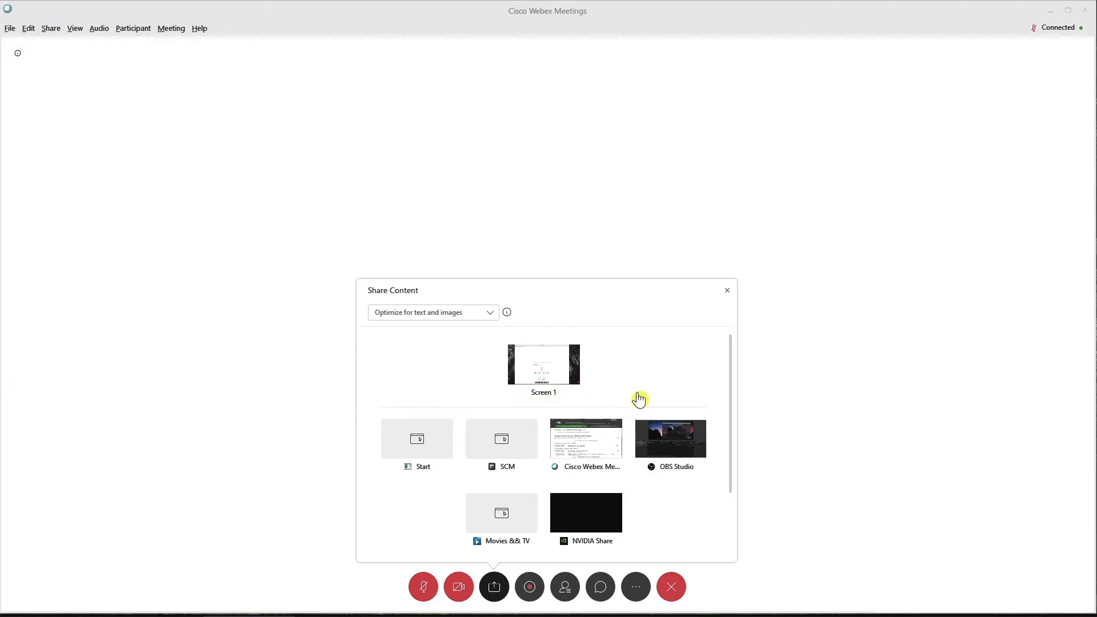
mouse_move(636, 401)
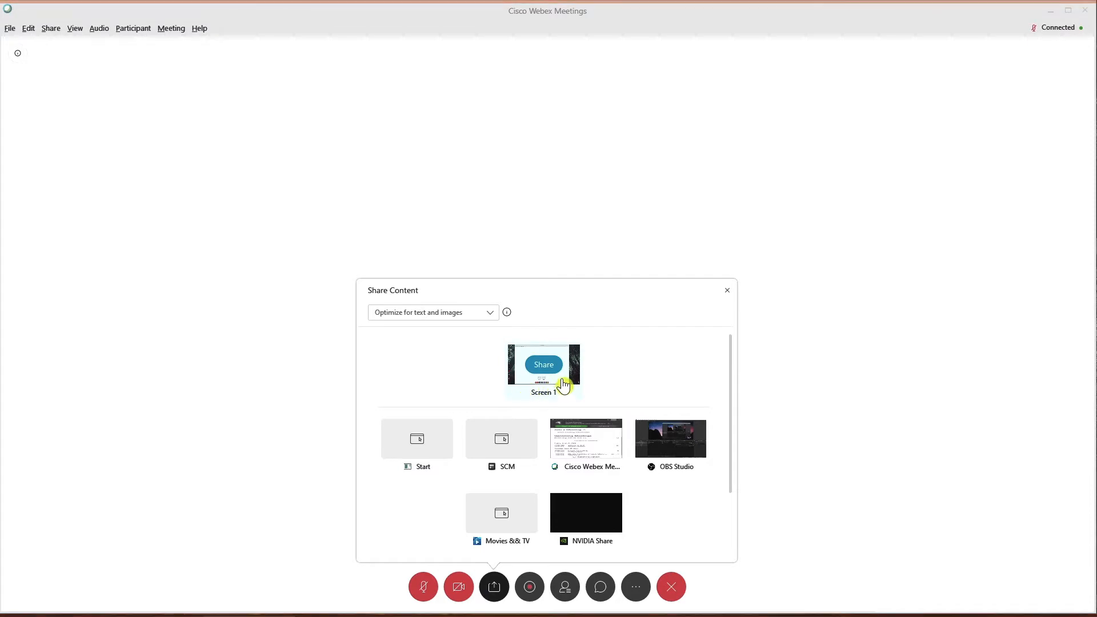
mouse_move(536, 400)
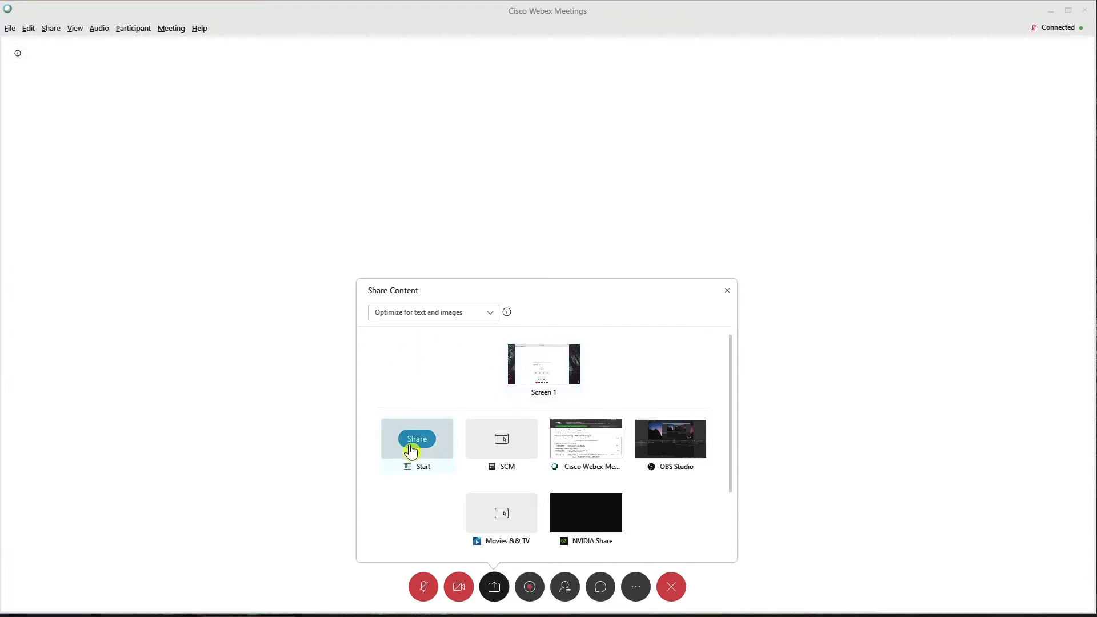
mouse_move(406, 408)
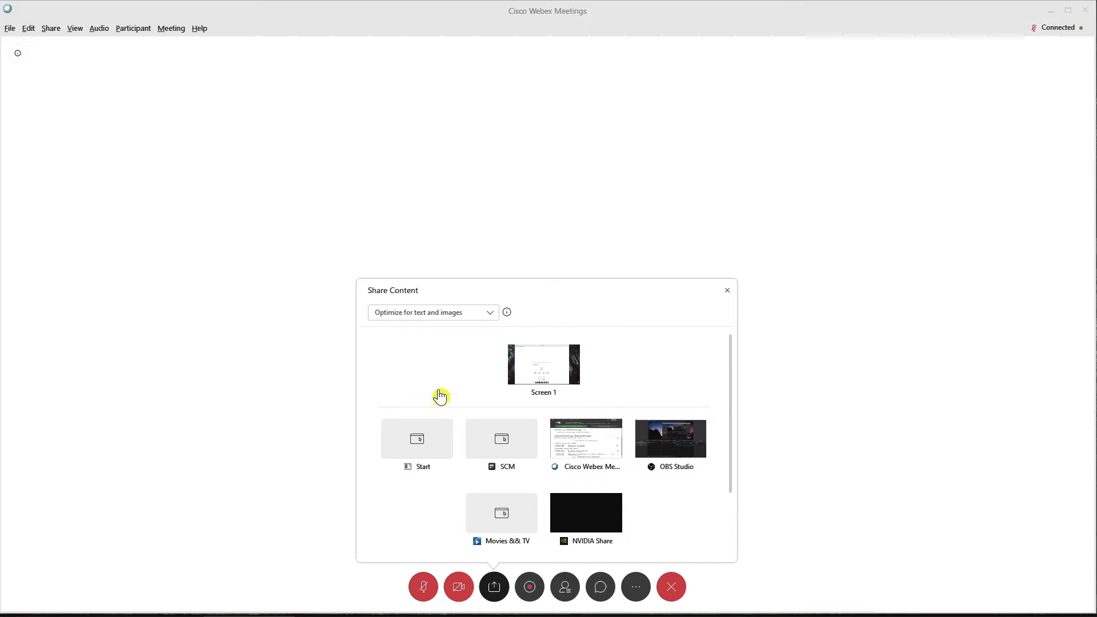
scroll("down", 3)
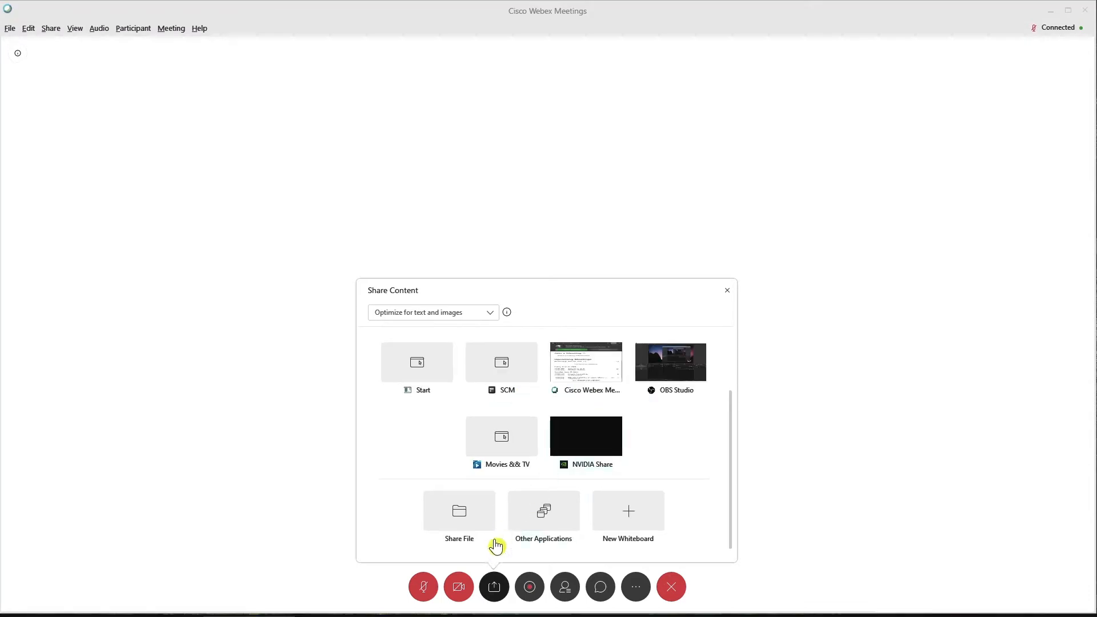
mouse_move(627, 511)
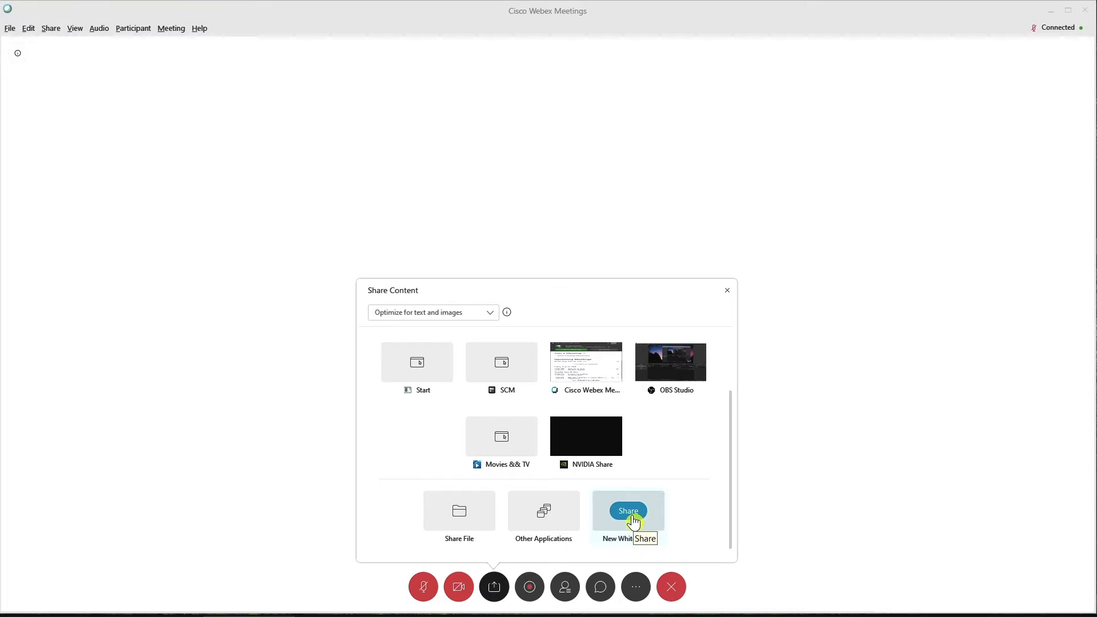
mouse_move(382, 316)
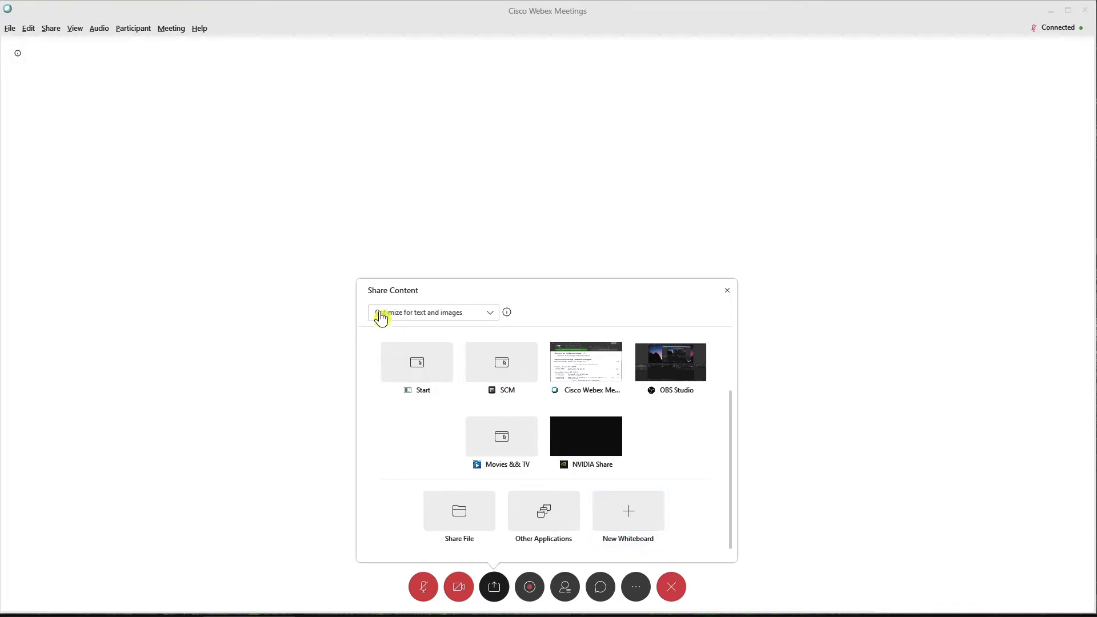
mouse_move(420, 327)
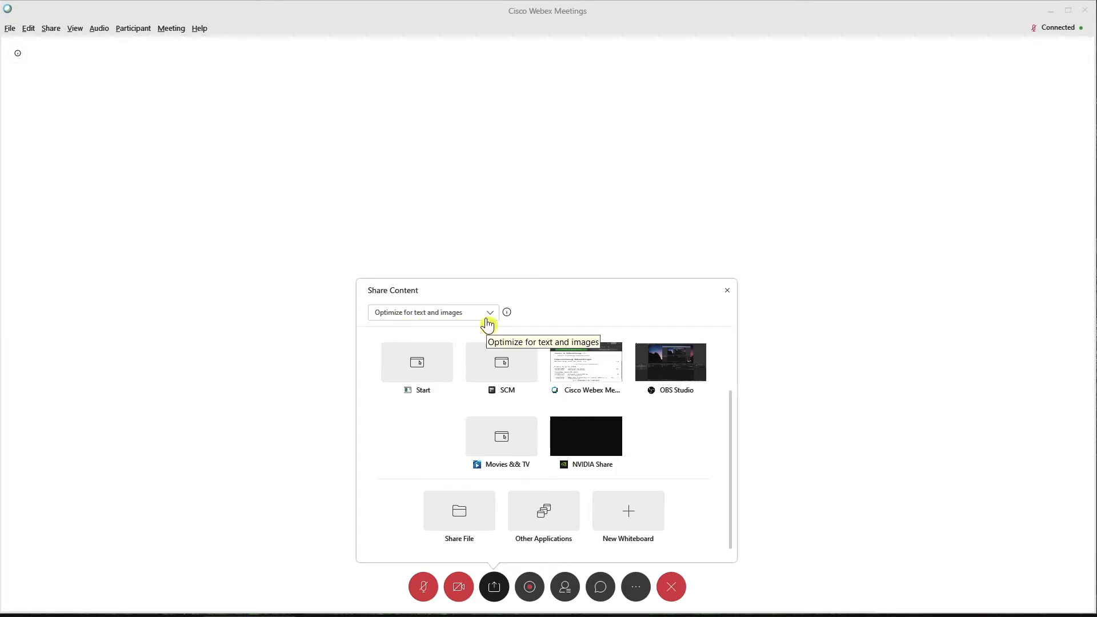
mouse_move(440, 344)
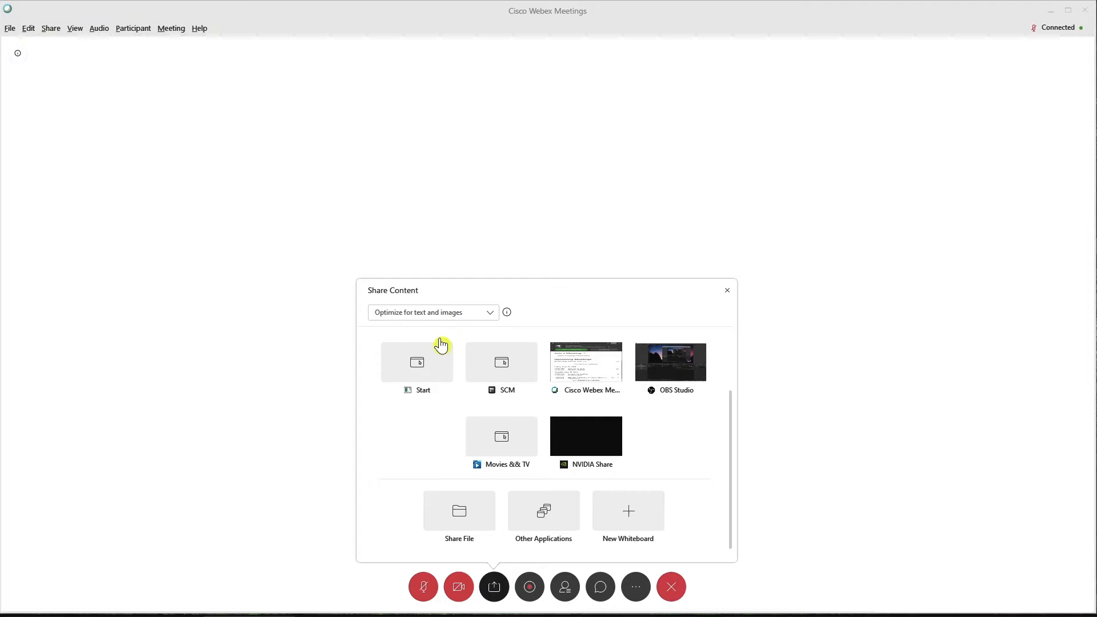
Choose 'Optimize for motion and video' in the optimization dropdown, keeping computer audio checked.
left_click(432, 312)
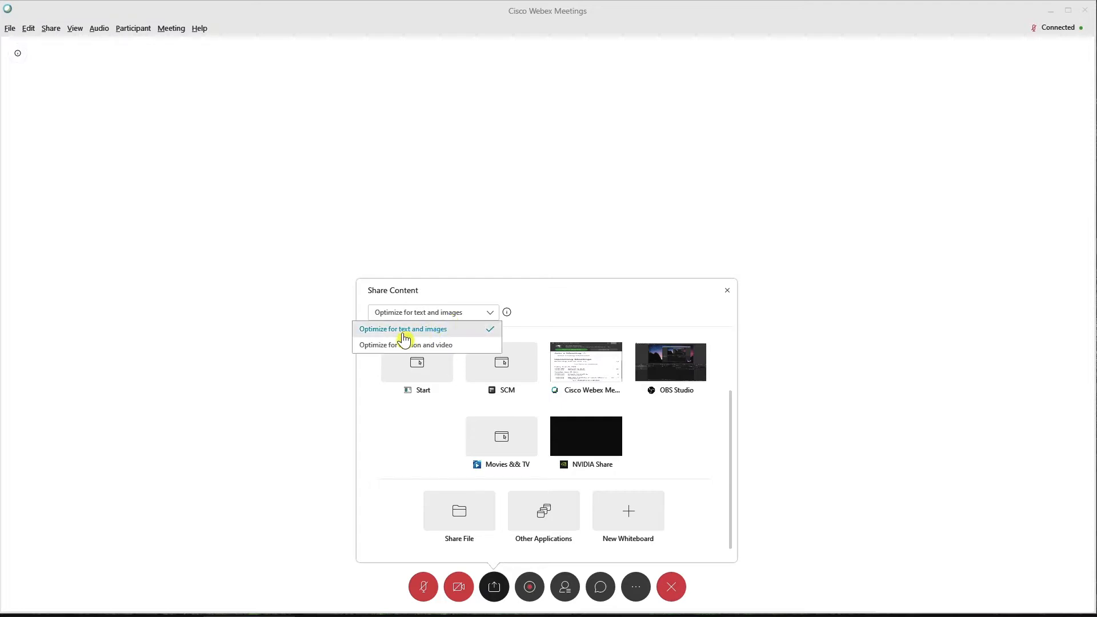
mouse_move(371, 346)
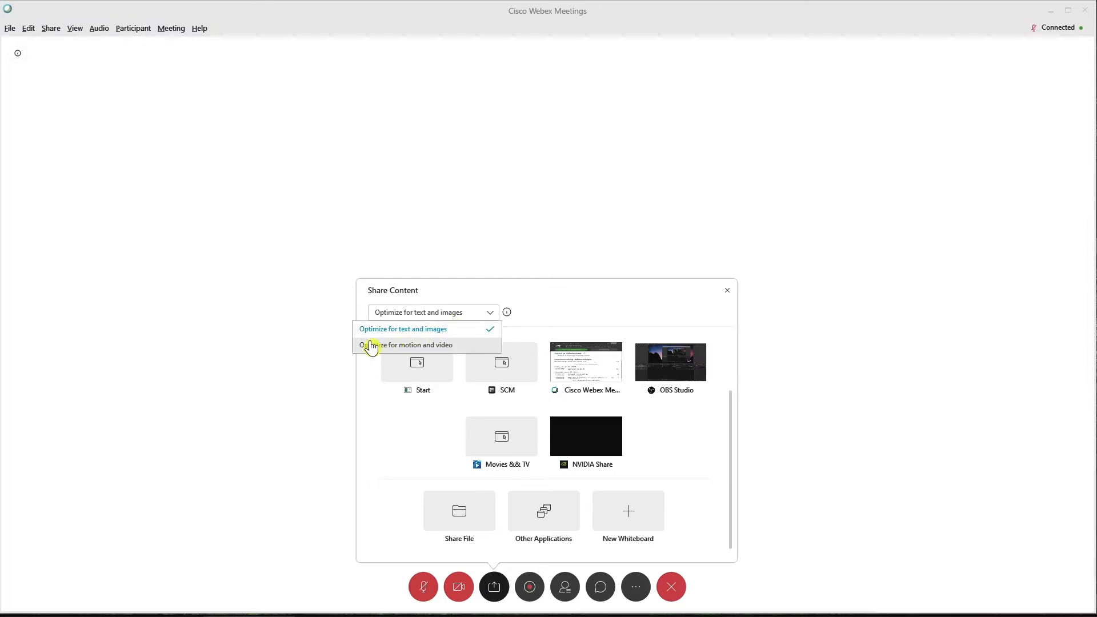
mouse_move(378, 353)
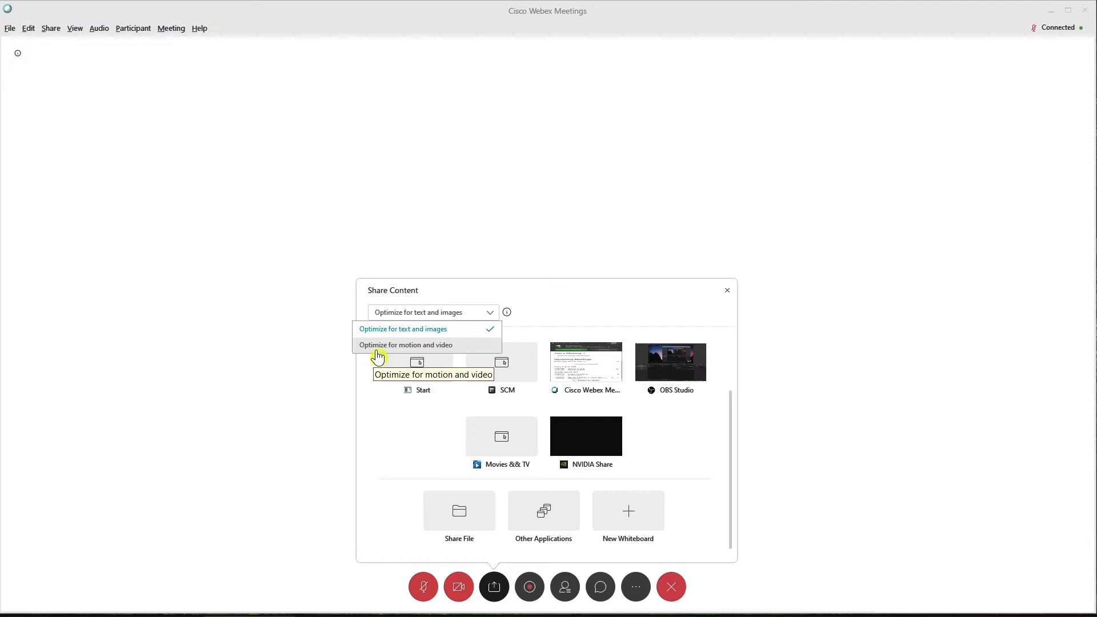
mouse_move(387, 352)
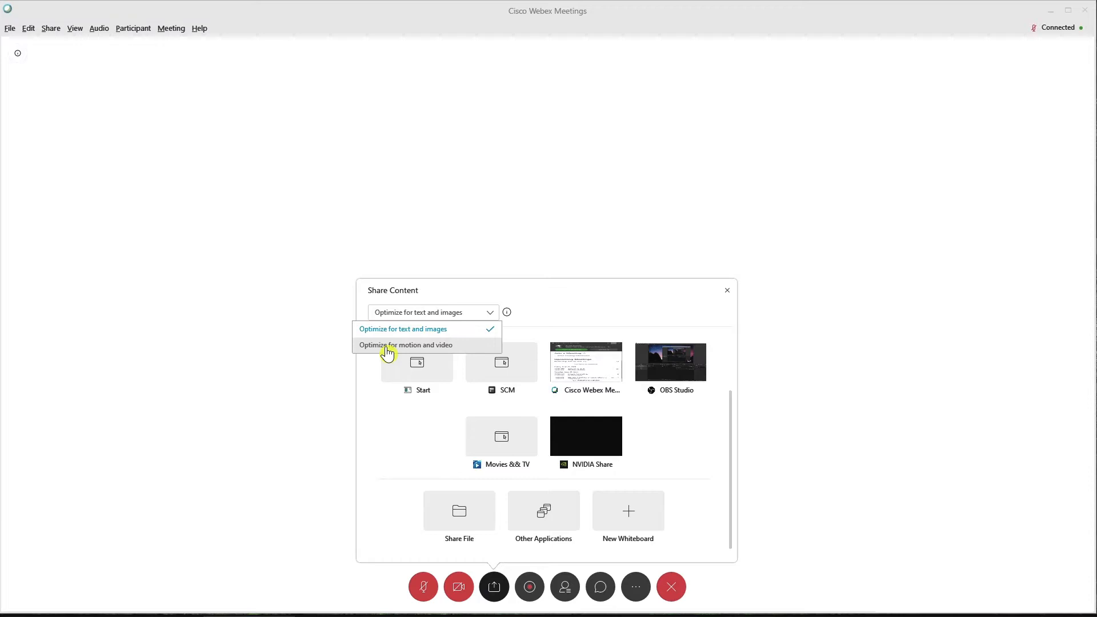
mouse_move(435, 350)
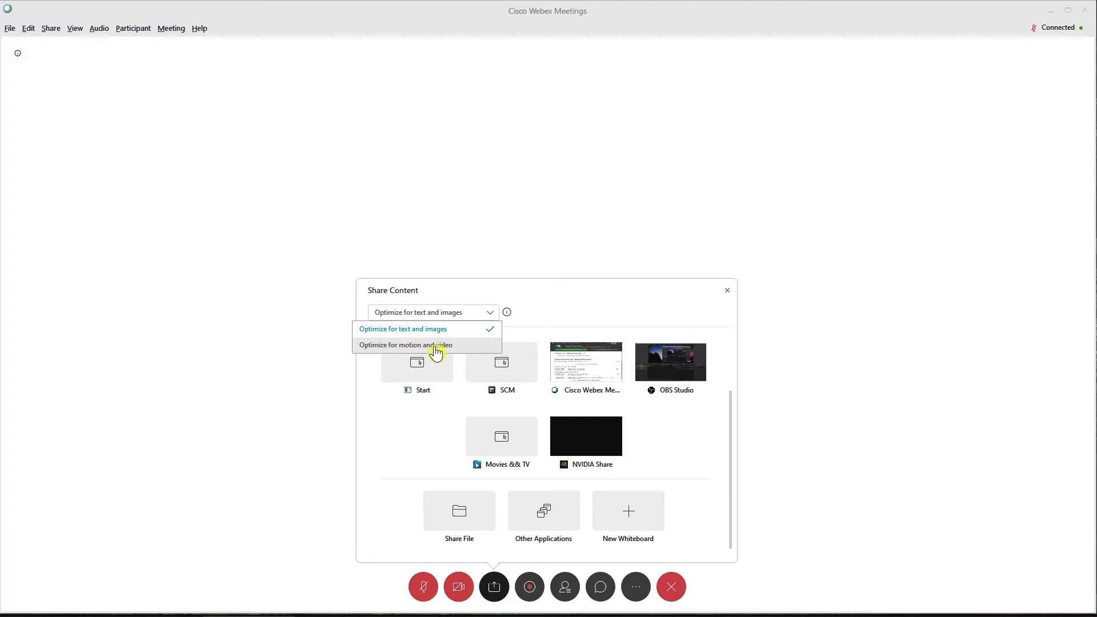
left_click(405, 344)
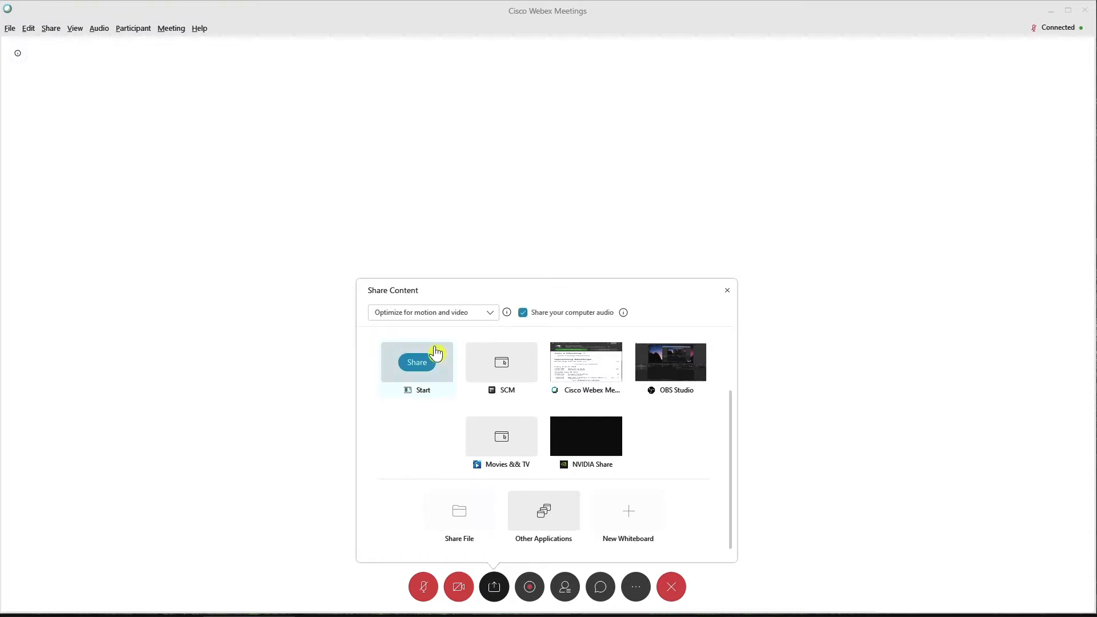
mouse_move(550, 322)
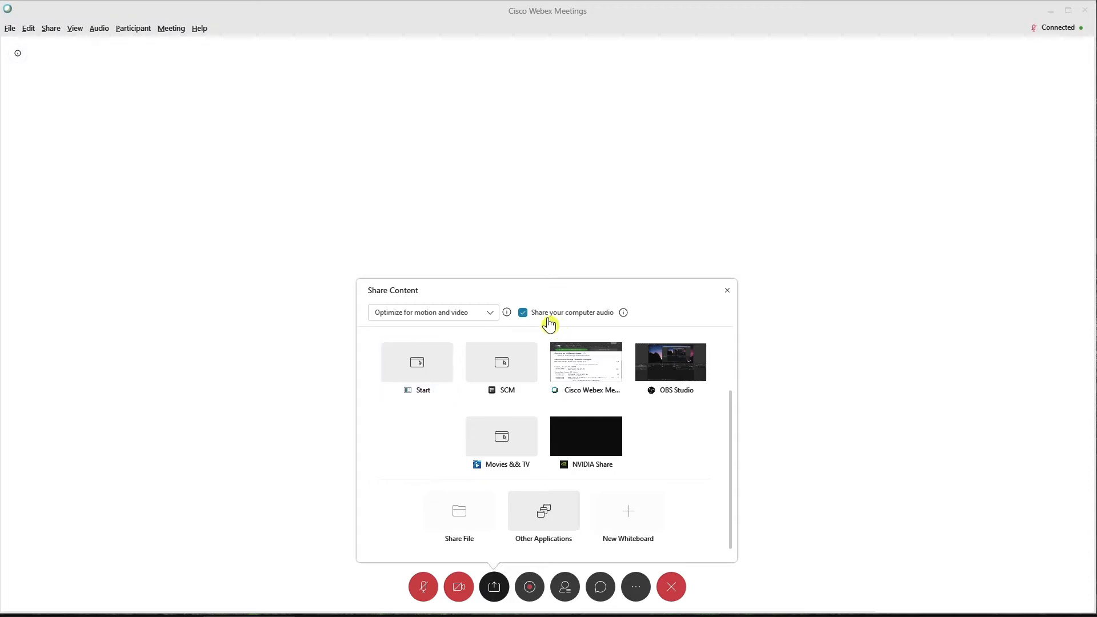
mouse_move(558, 336)
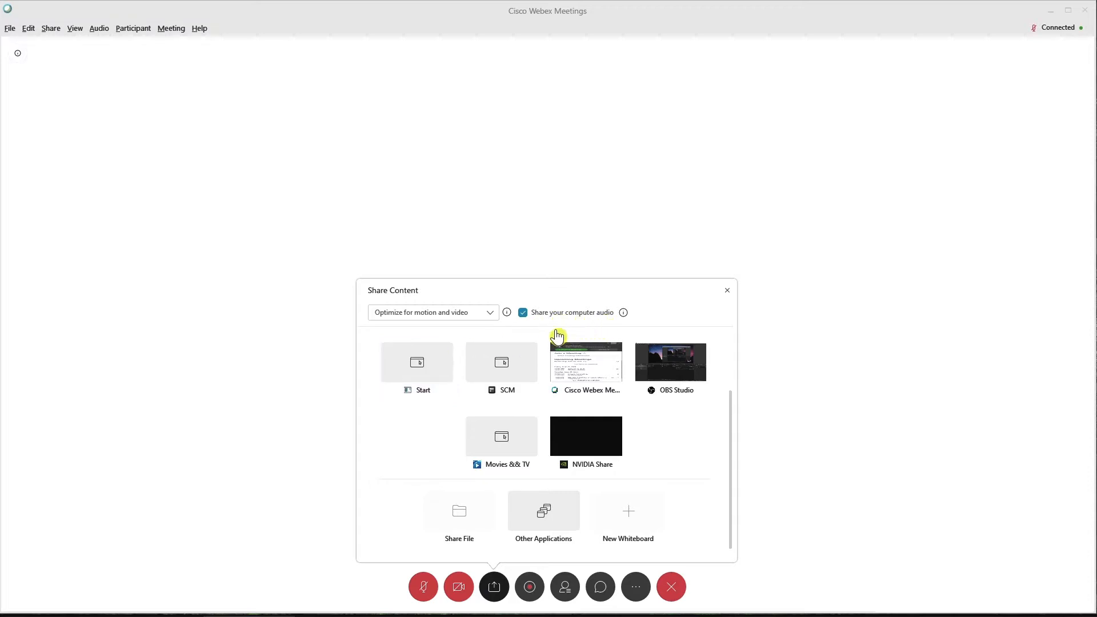
mouse_move(542, 331)
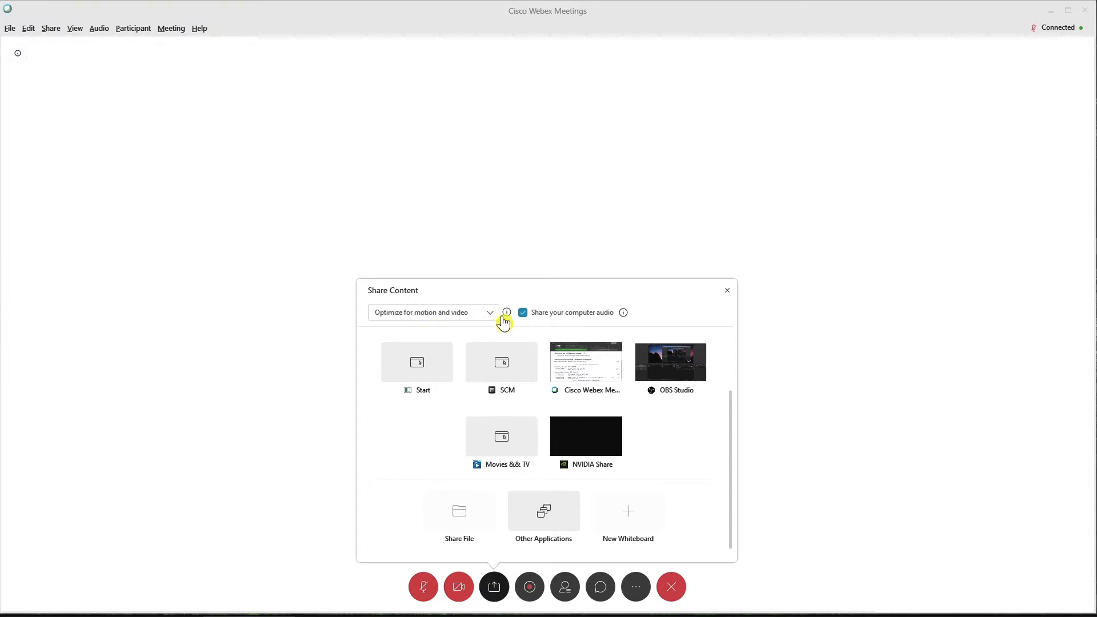
mouse_move(621, 516)
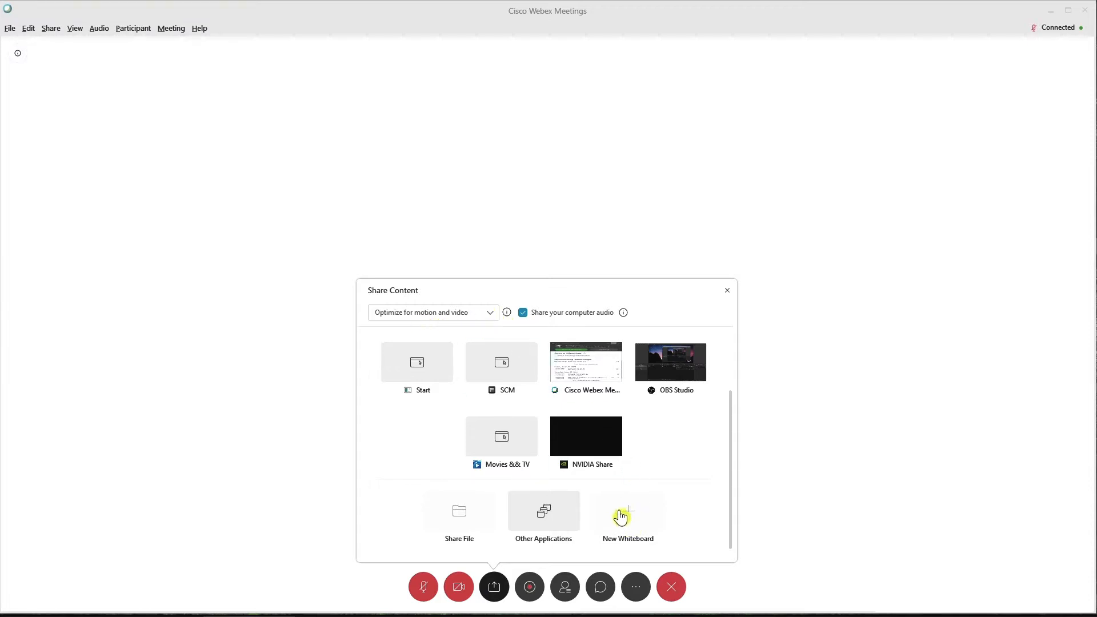
mouse_move(623, 521)
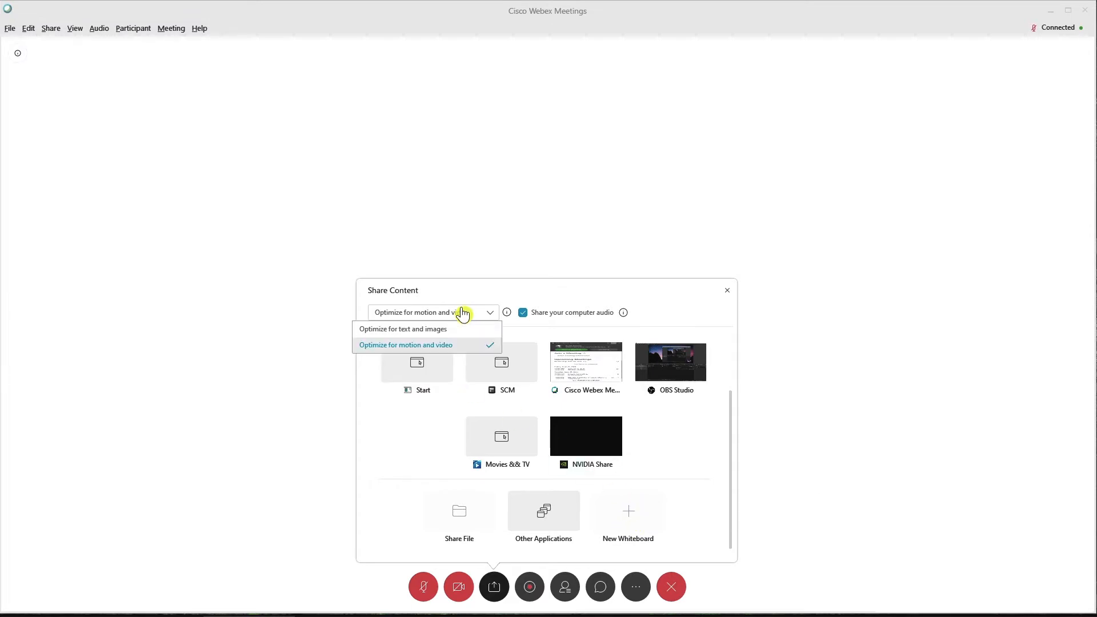
Switch to 'Optimize for text and images' and share the entire screen.
left_click(403, 329)
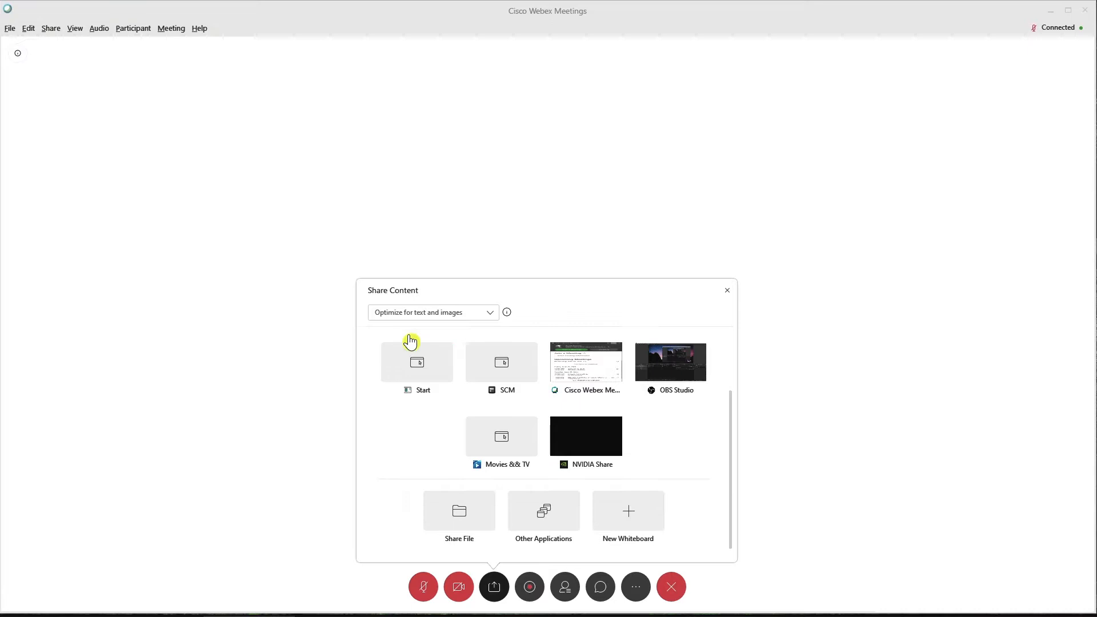
mouse_move(464, 323)
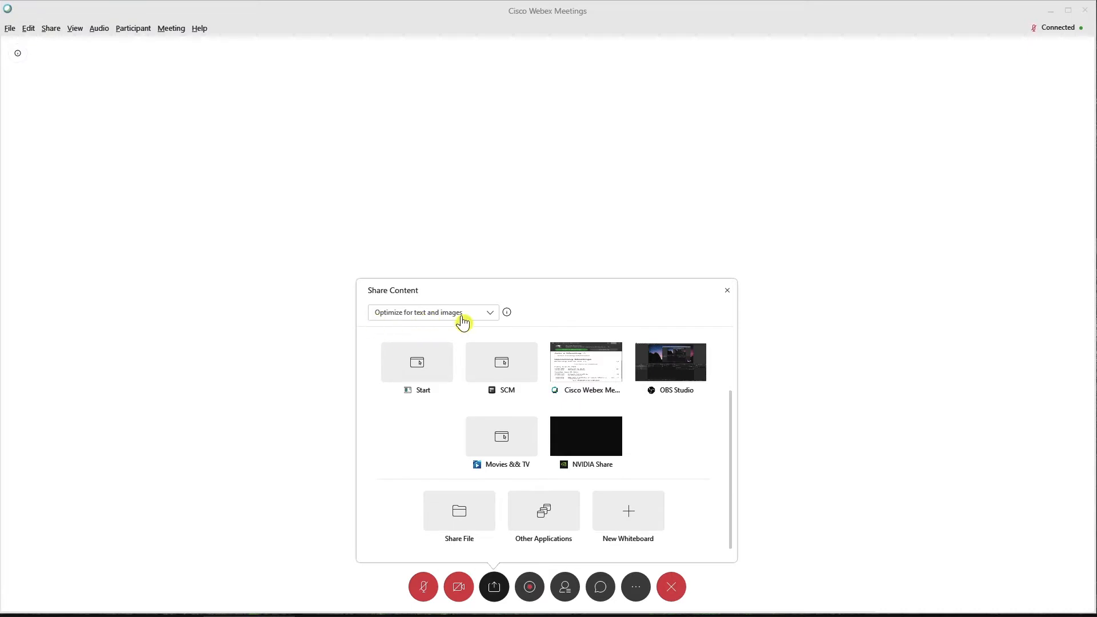
mouse_move(628, 509)
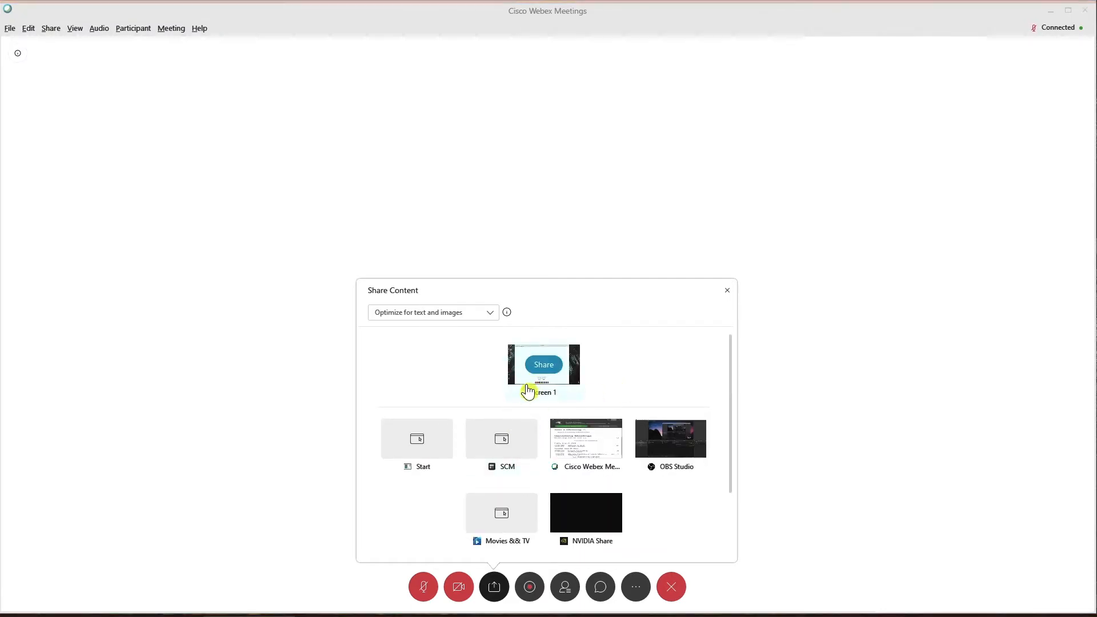
mouse_move(535, 386)
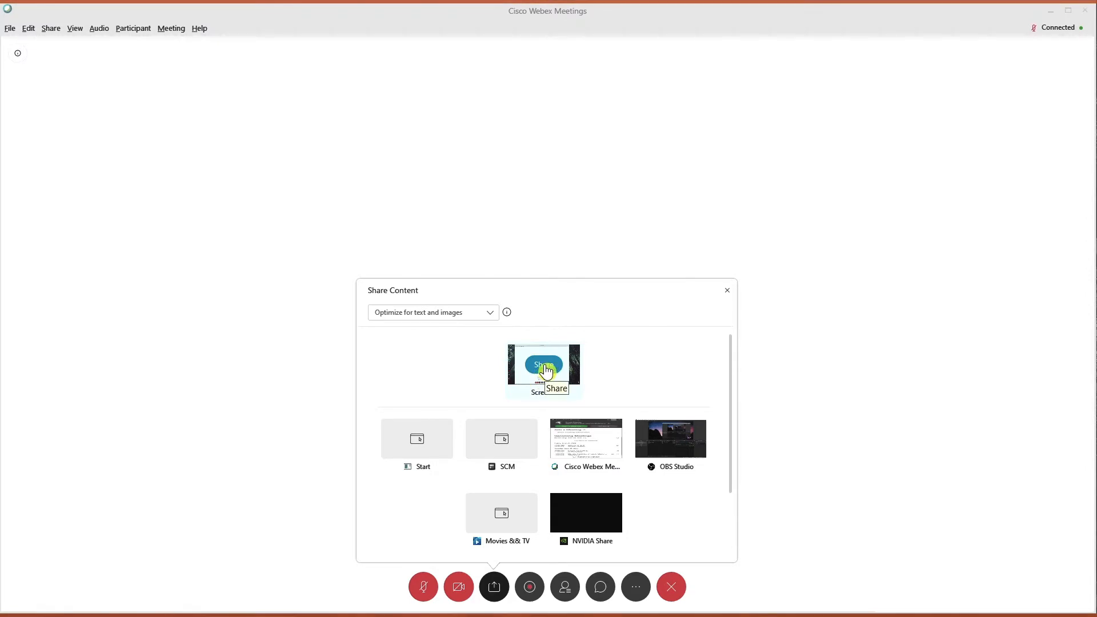
left_click(545, 365)
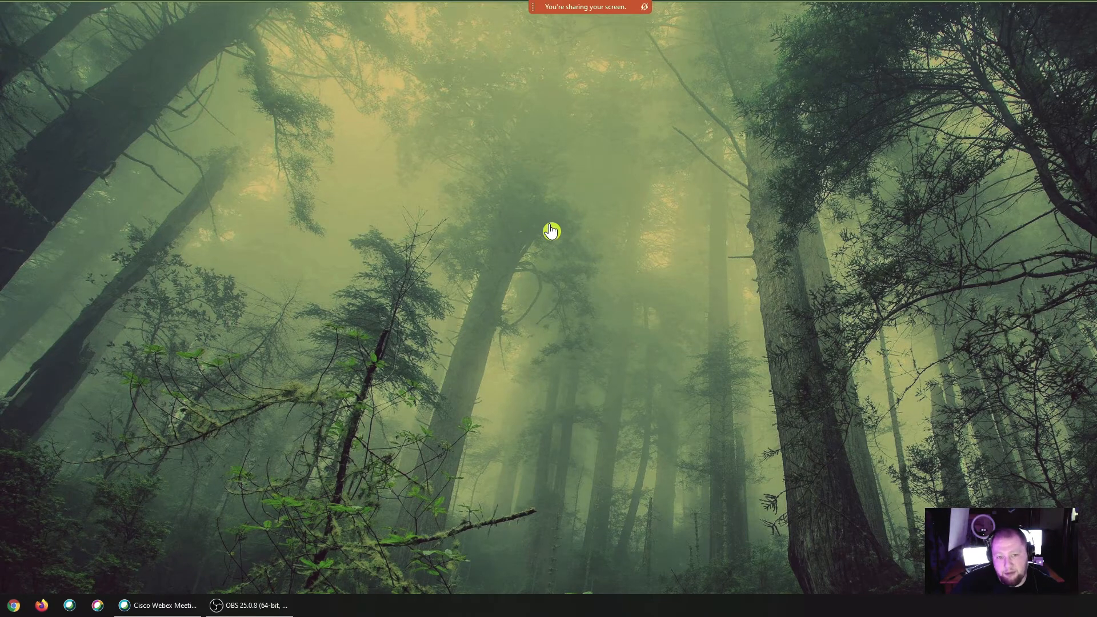
mouse_move(243, 594)
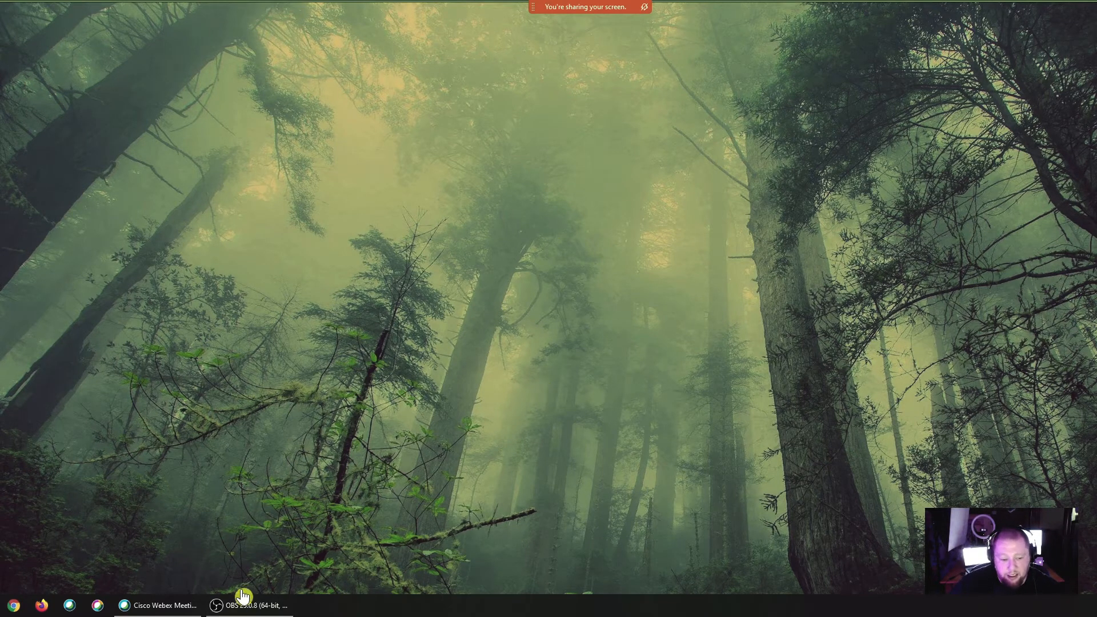
mouse_move(636, 273)
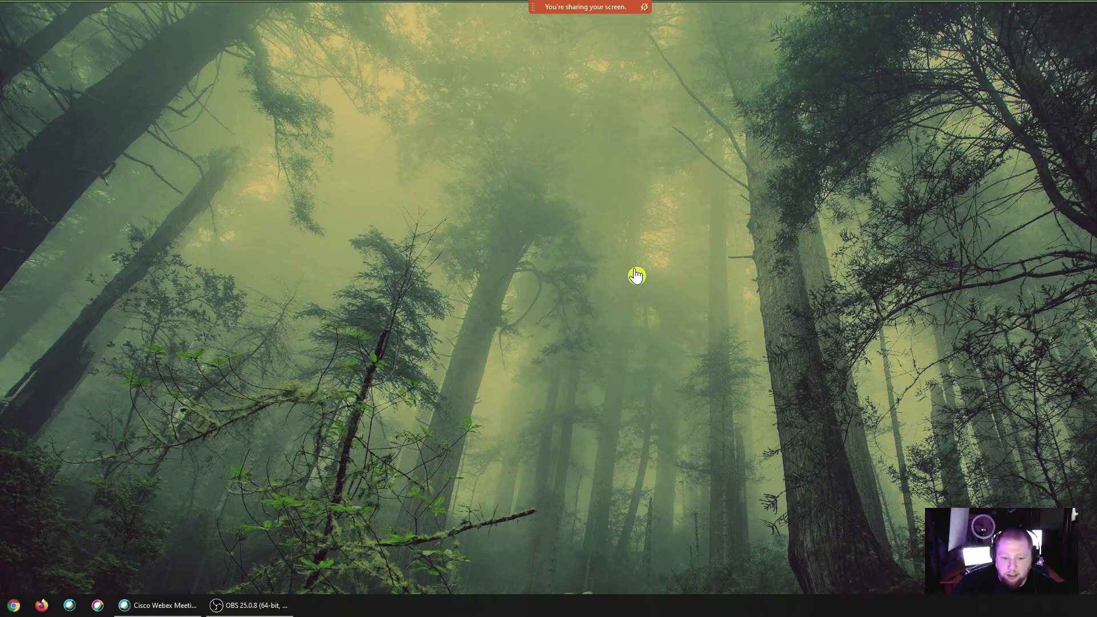
mouse_move(621, 22)
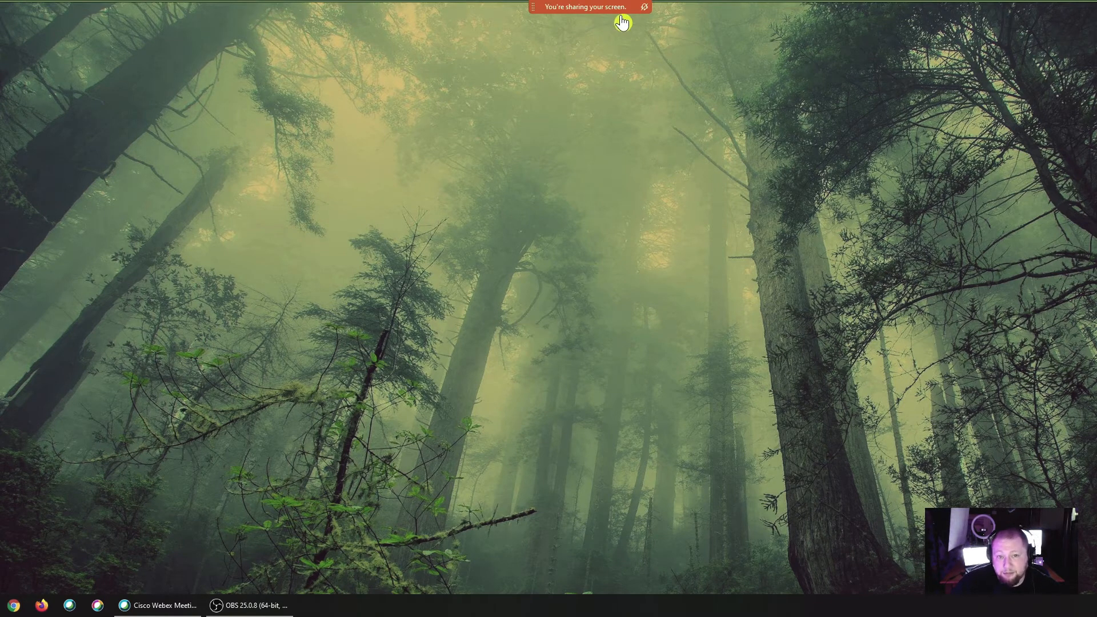
mouse_move(626, 66)
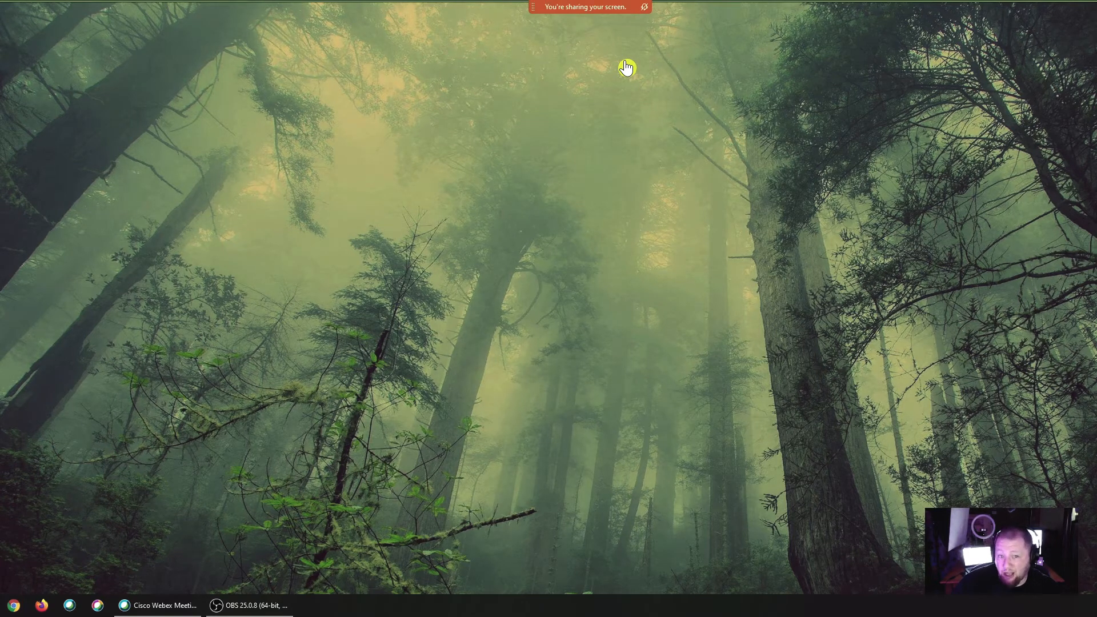
mouse_move(537, 82)
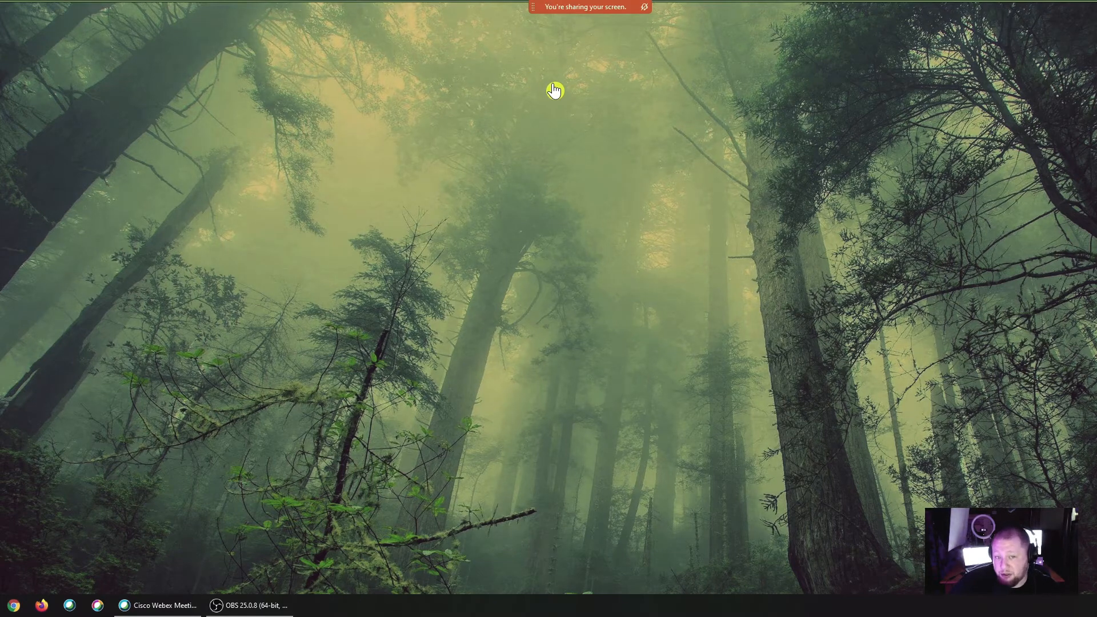
mouse_move(599, 47)
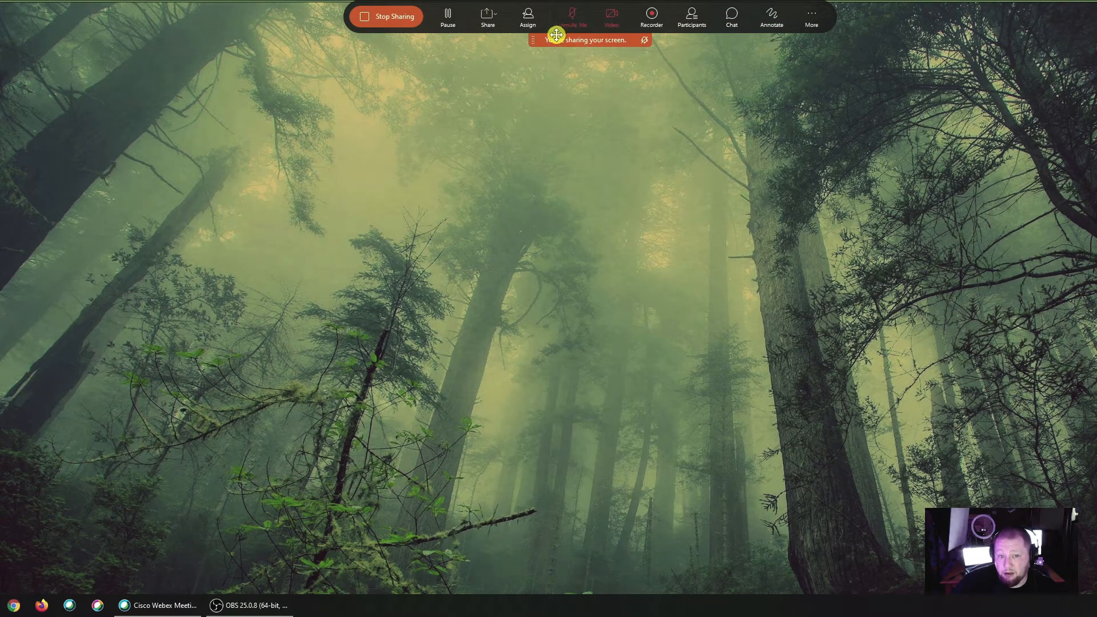
mouse_move(571, 16)
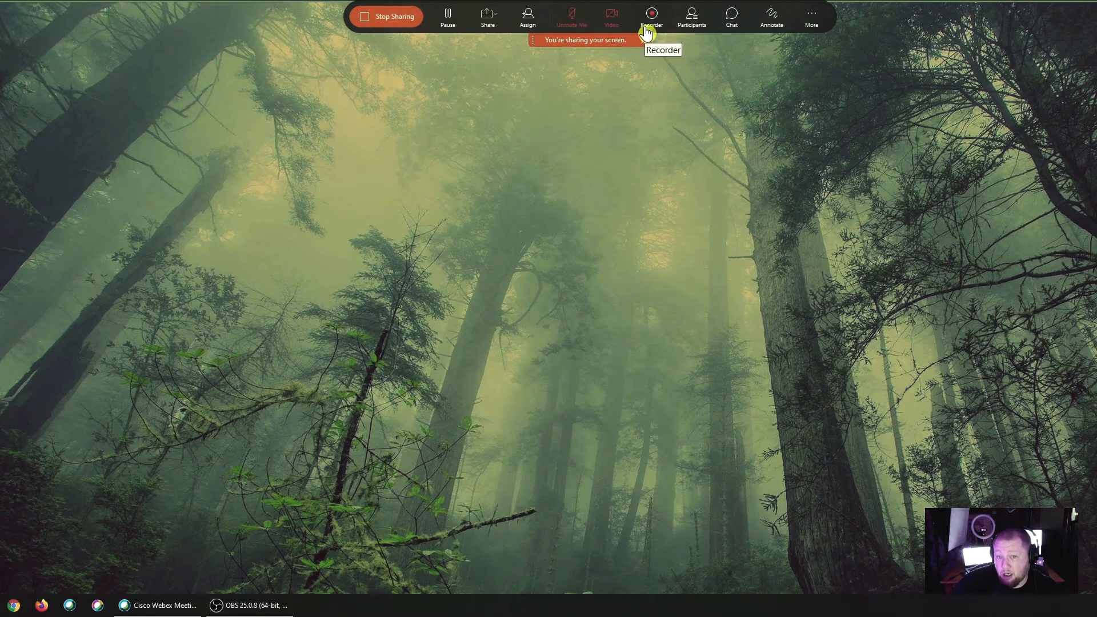
mouse_move(689, 33)
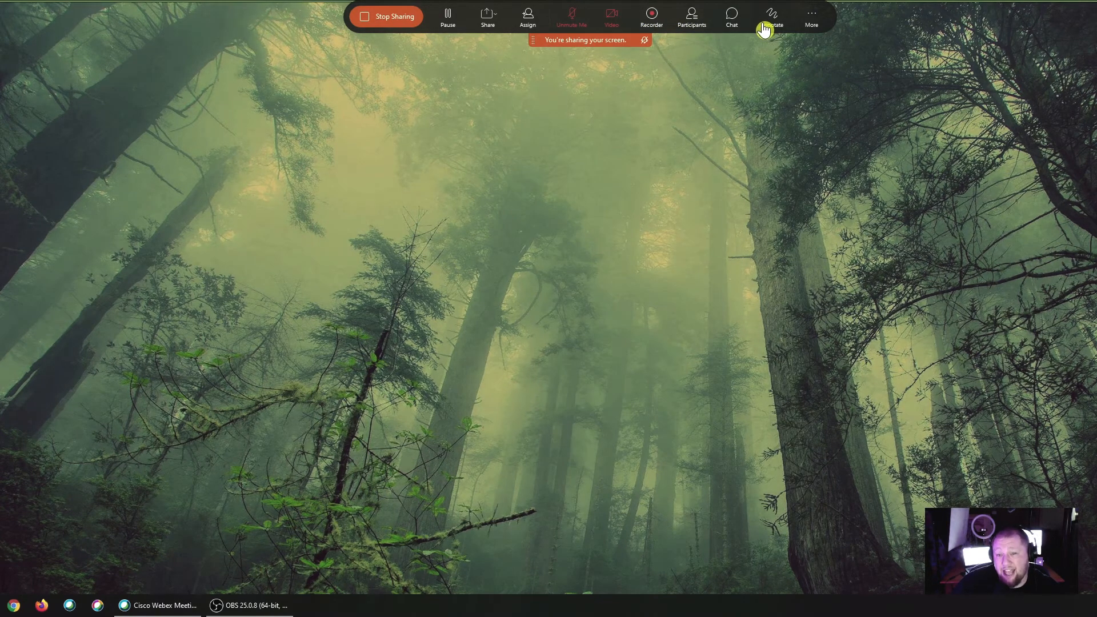
mouse_move(771, 15)
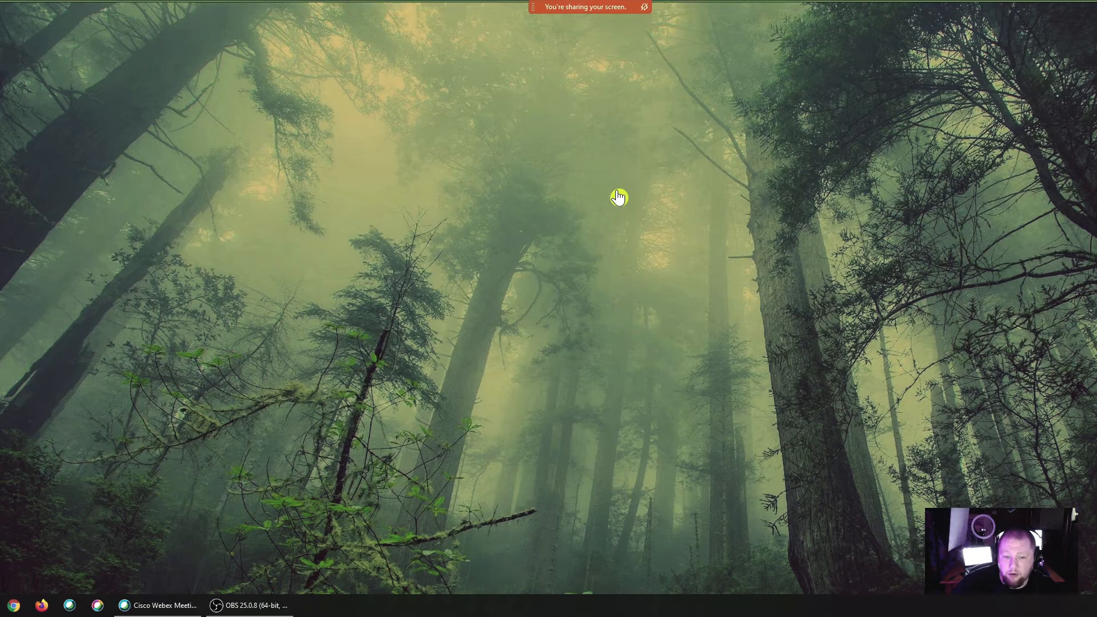
mouse_move(653, 155)
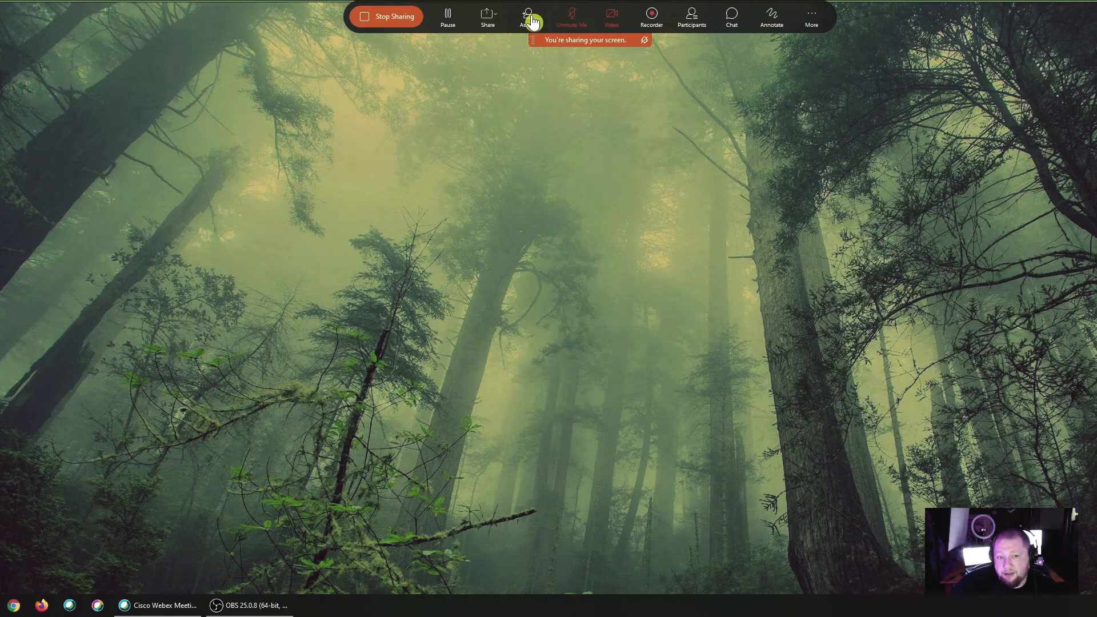
mouse_move(528, 16)
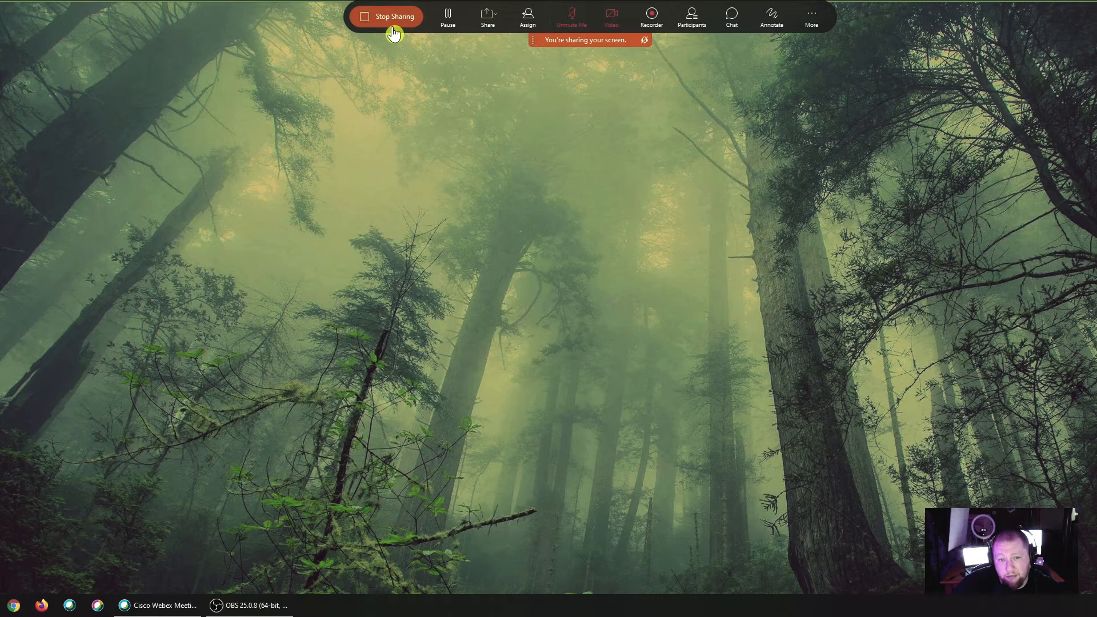
mouse_move(433, 38)
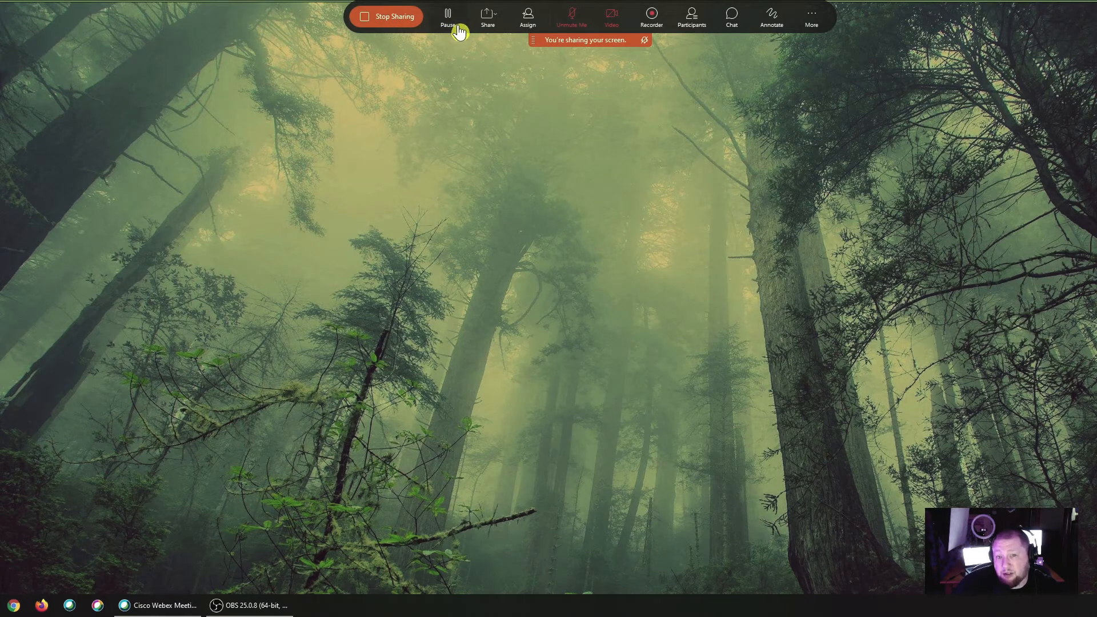
mouse_move(609, 190)
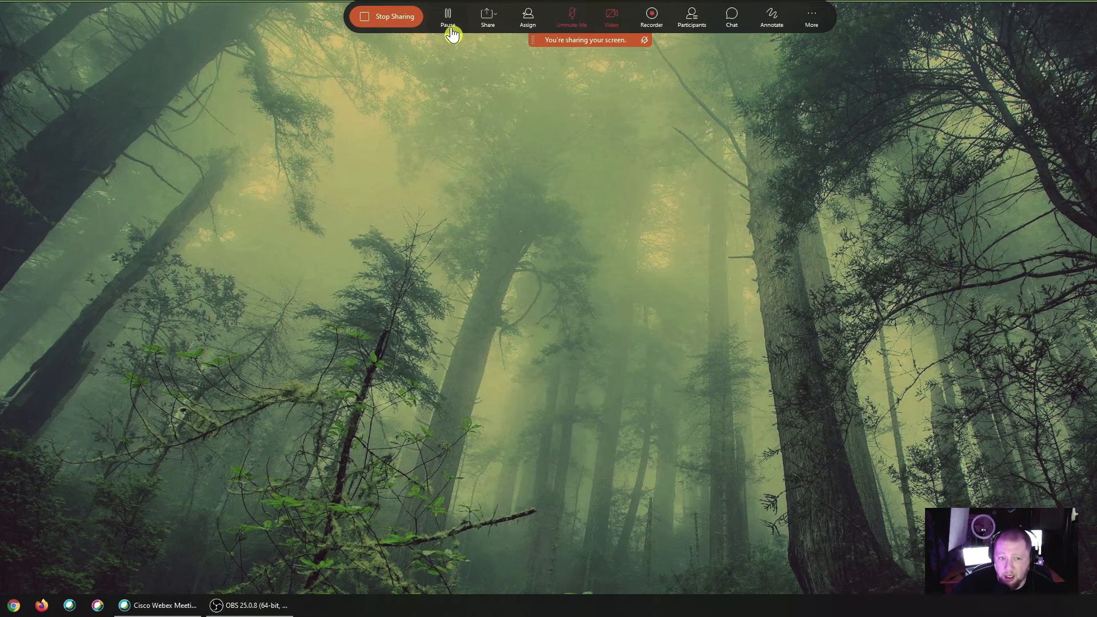
left_click(446, 15)
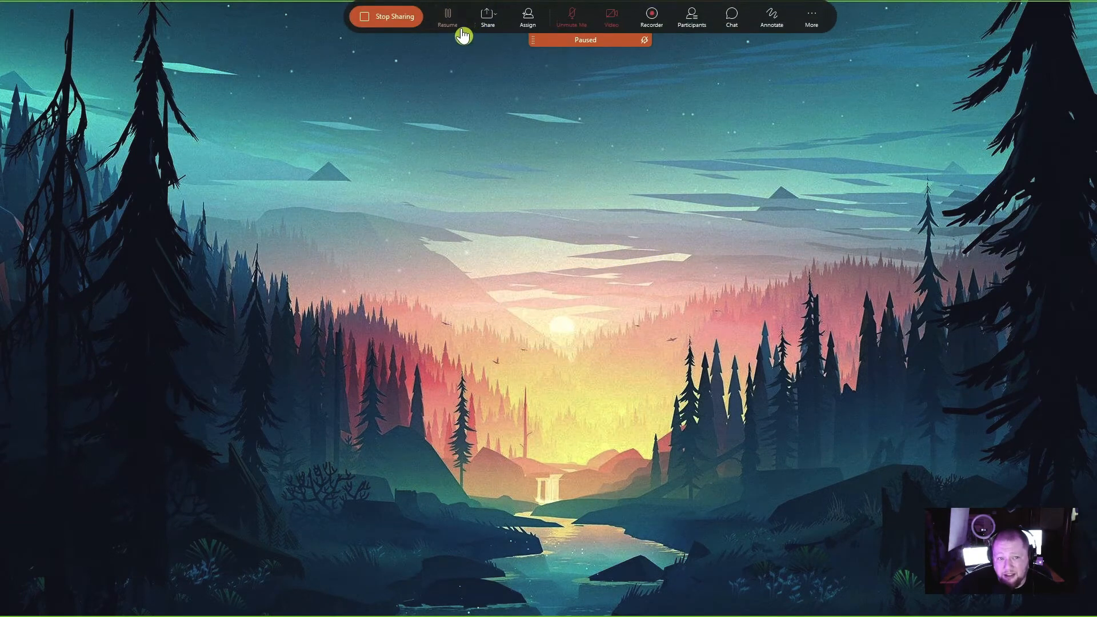
mouse_move(727, 294)
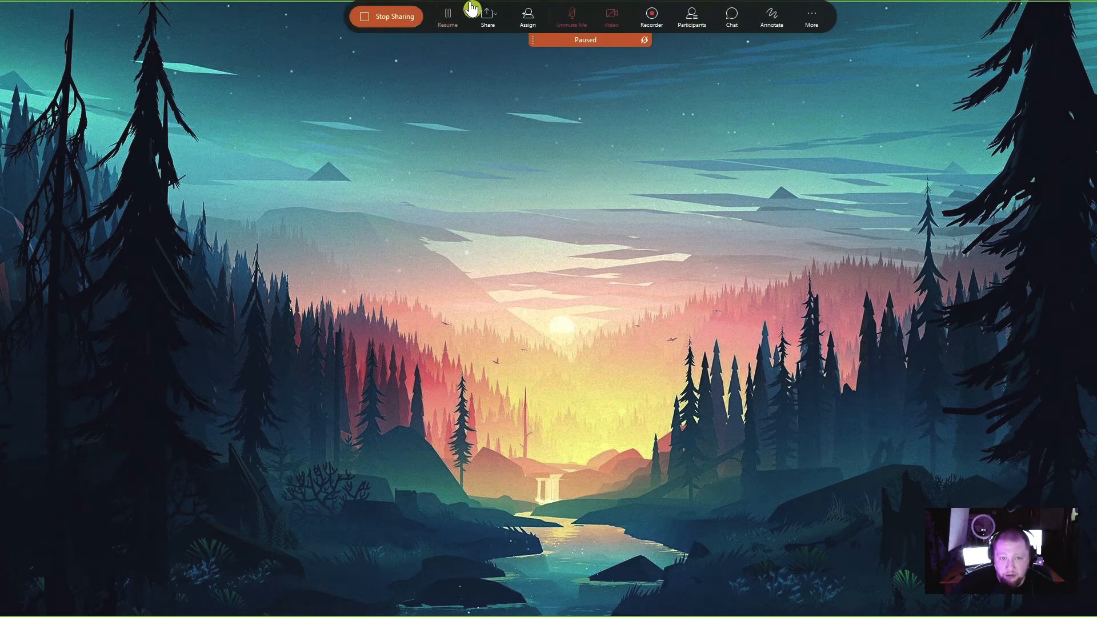
Resume the paused screen share and show the Share dropdown menu.
left_click(447, 18)
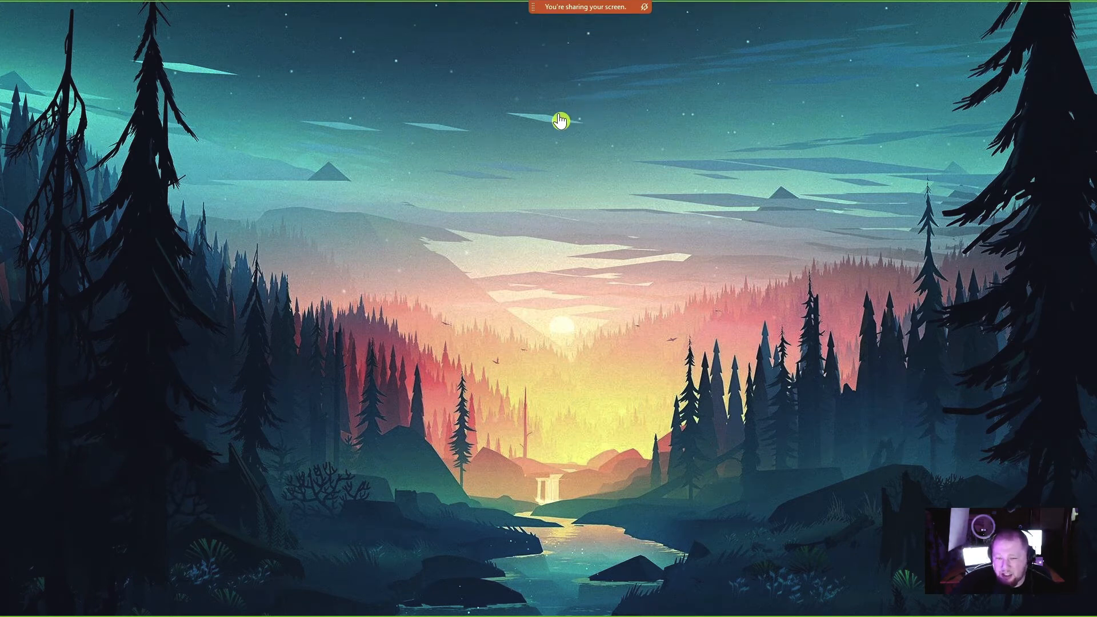
mouse_move(581, 60)
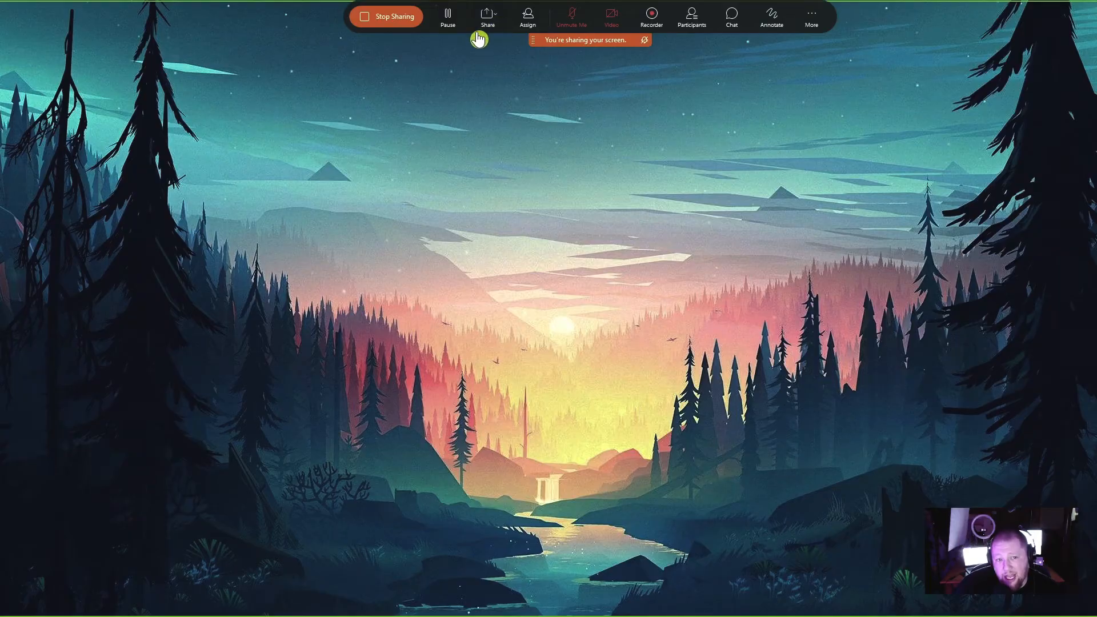
left_click(487, 16)
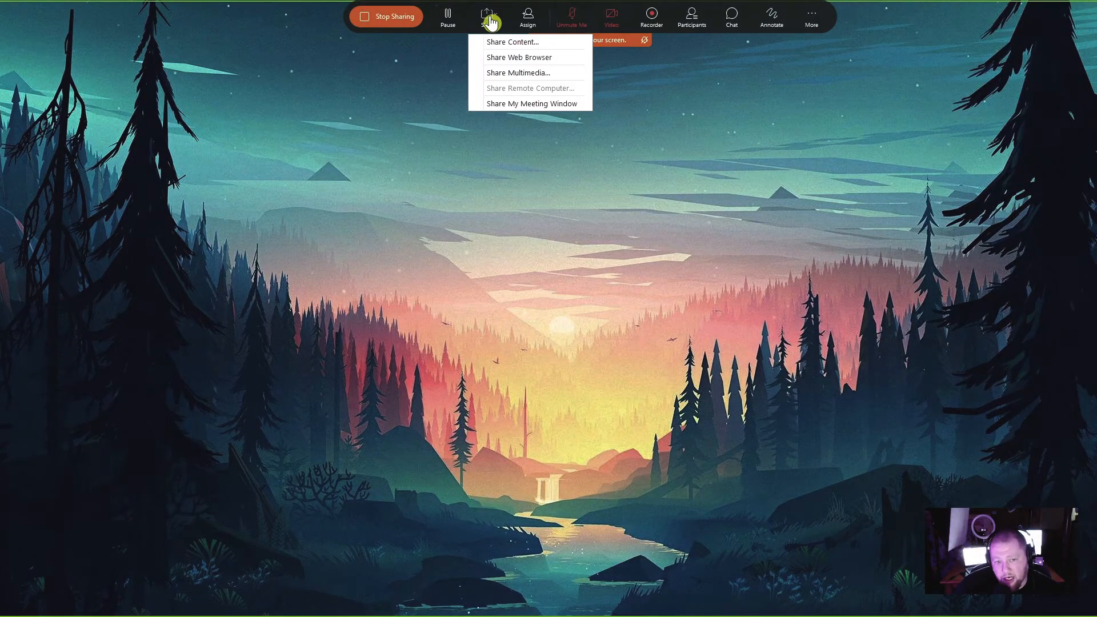
Choose Share Content and switch optimization to 'Optimize for motion and video'.
left_click(512, 42)
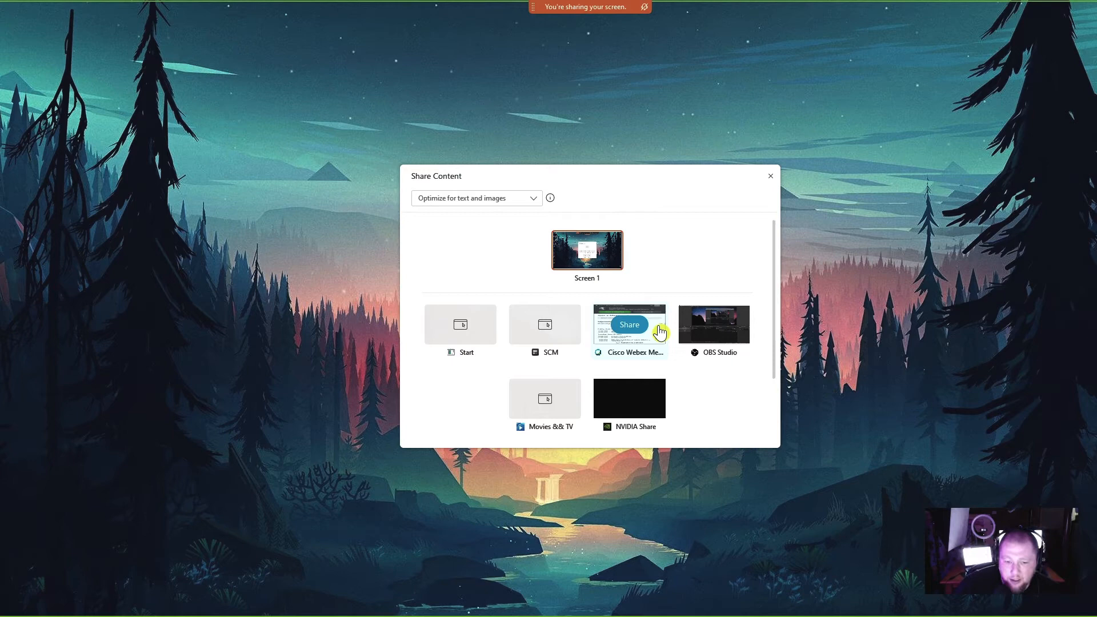
mouse_move(670, 223)
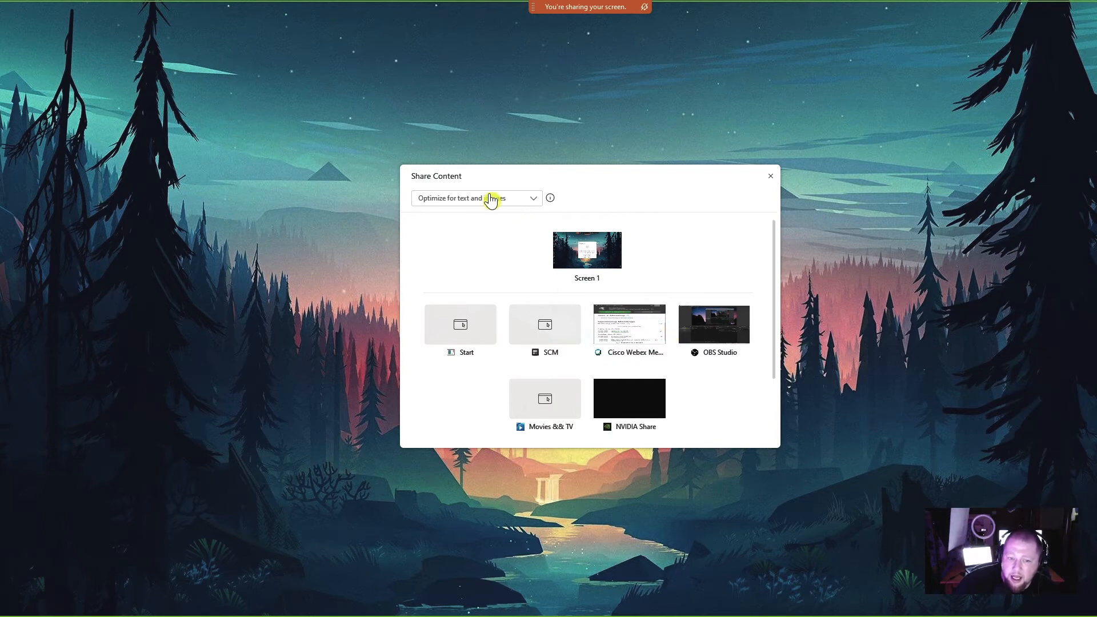
left_click(476, 199)
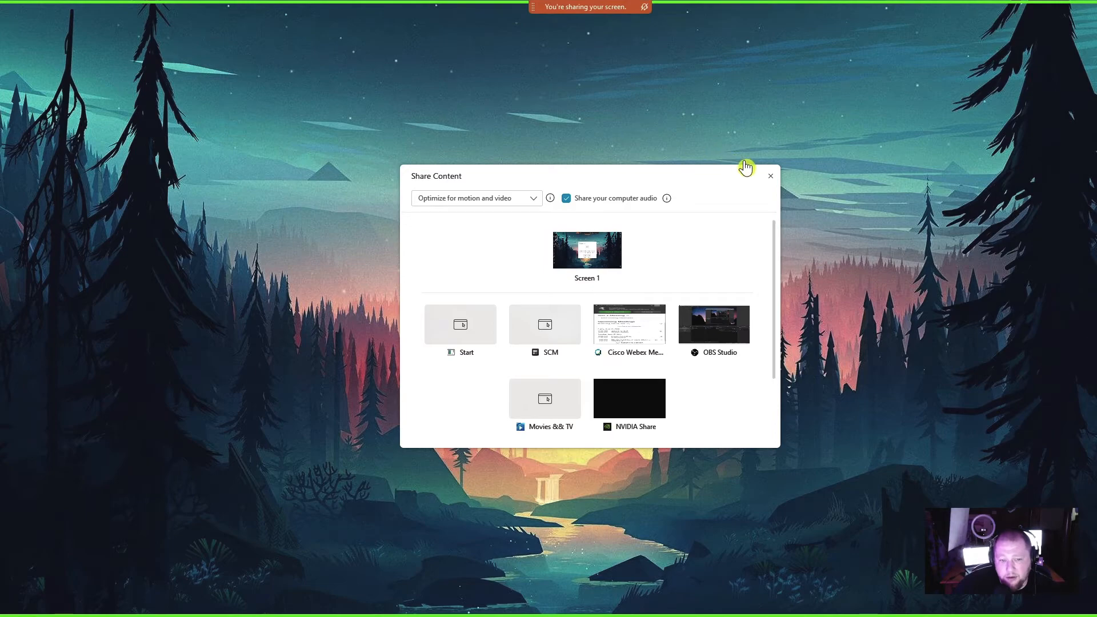
Close the Share Content dialog, returning to the empty meeting window.
left_click(771, 176)
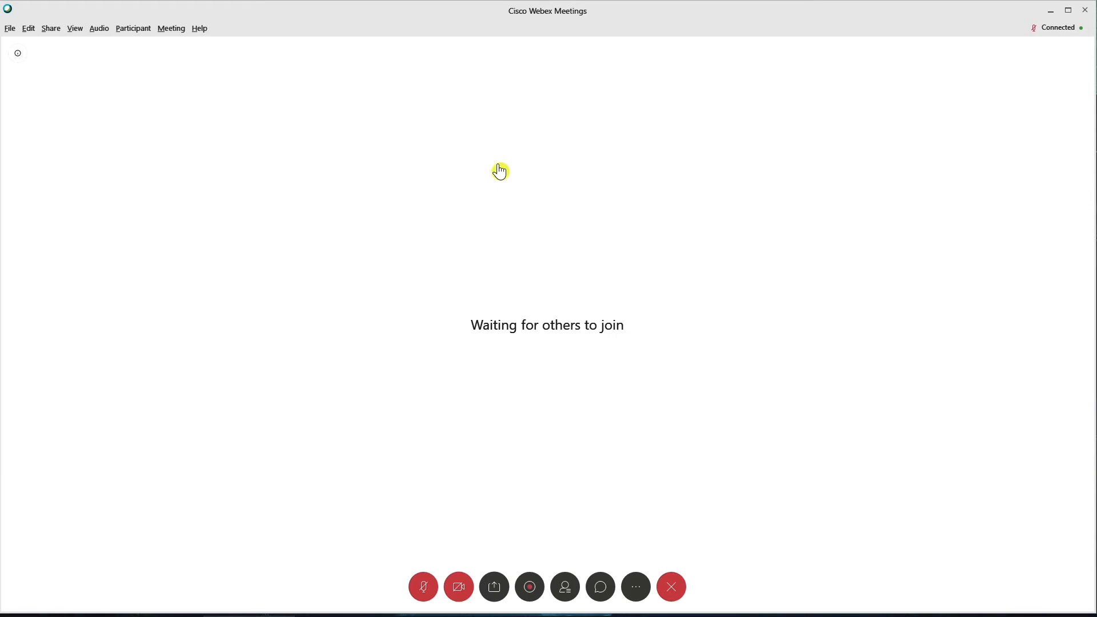
mouse_move(494, 587)
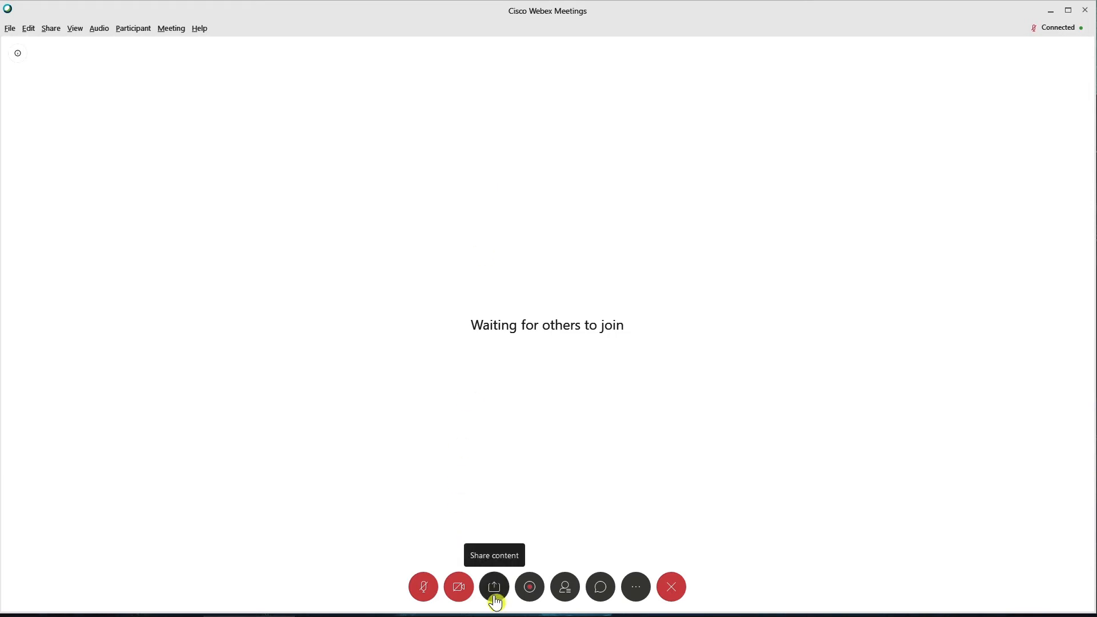
Uncheck 'Share your computer audio' in the Share Content panel and close the panel.
left_click(494, 586)
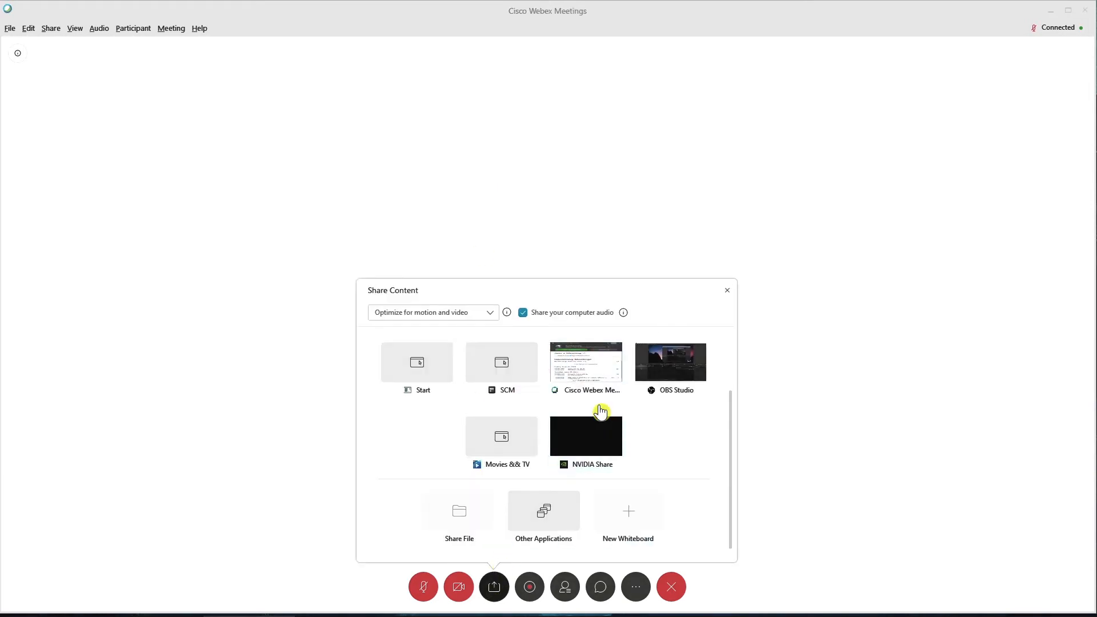
mouse_move(573, 396)
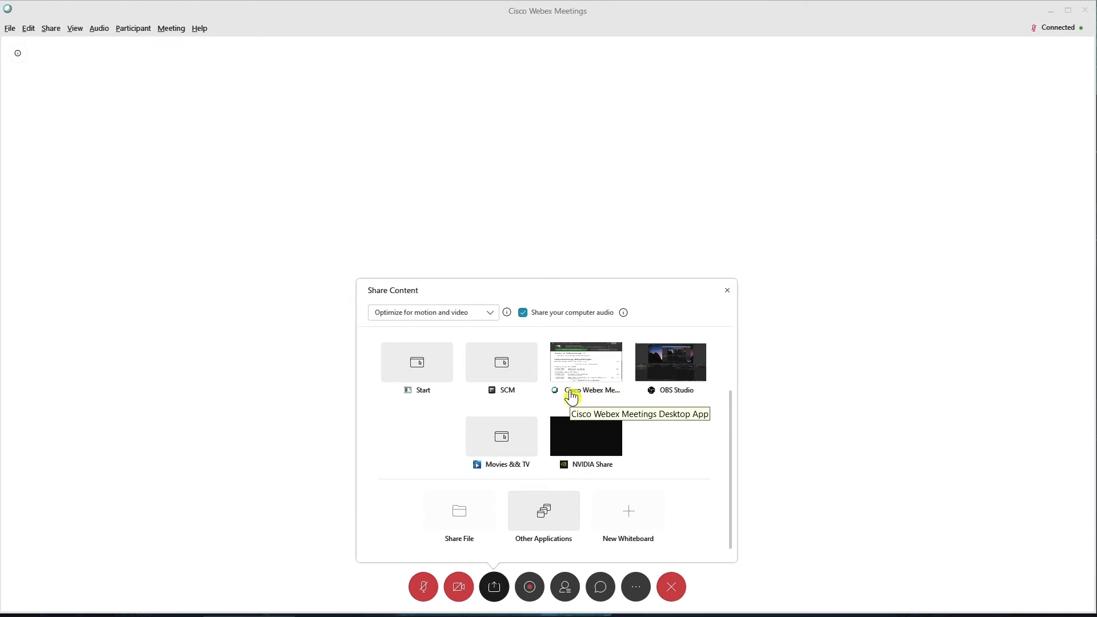
mouse_move(540, 386)
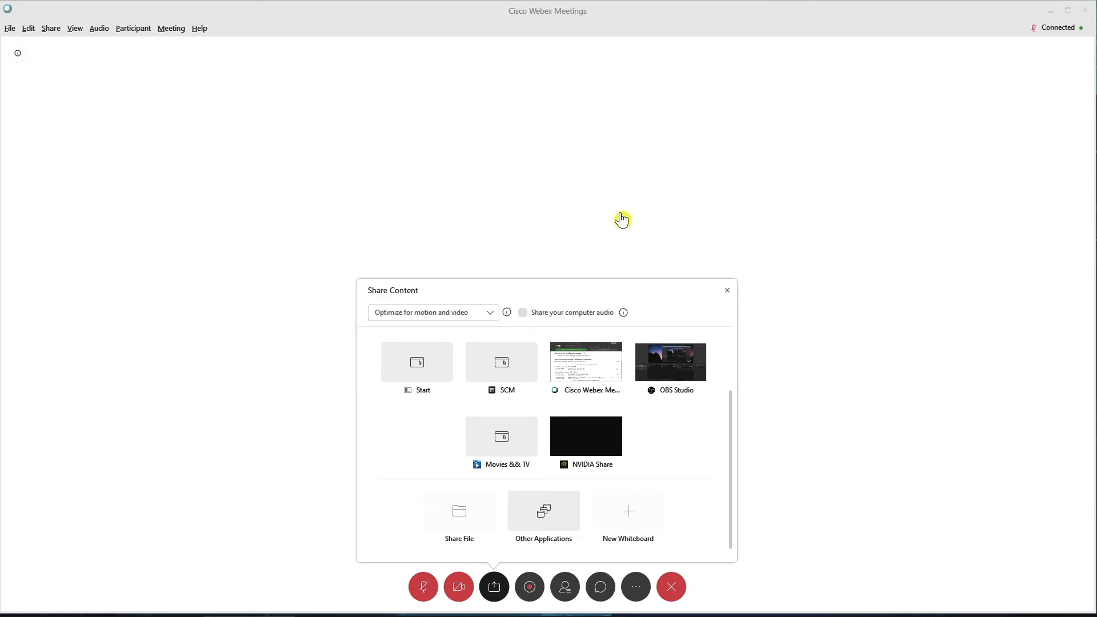
mouse_move(737, 278)
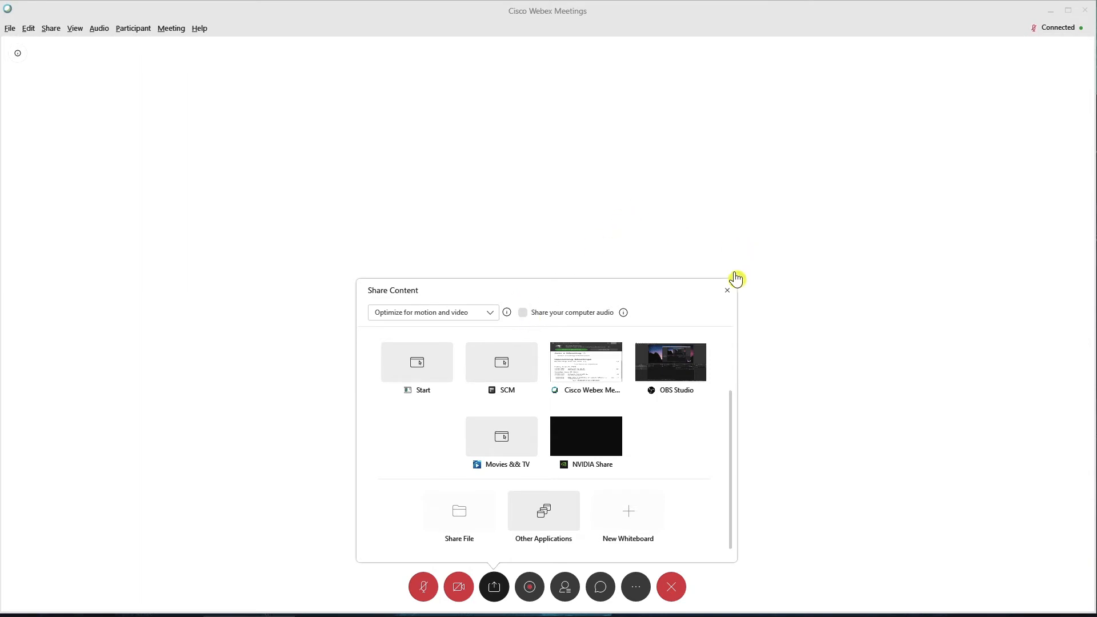
left_click(727, 290)
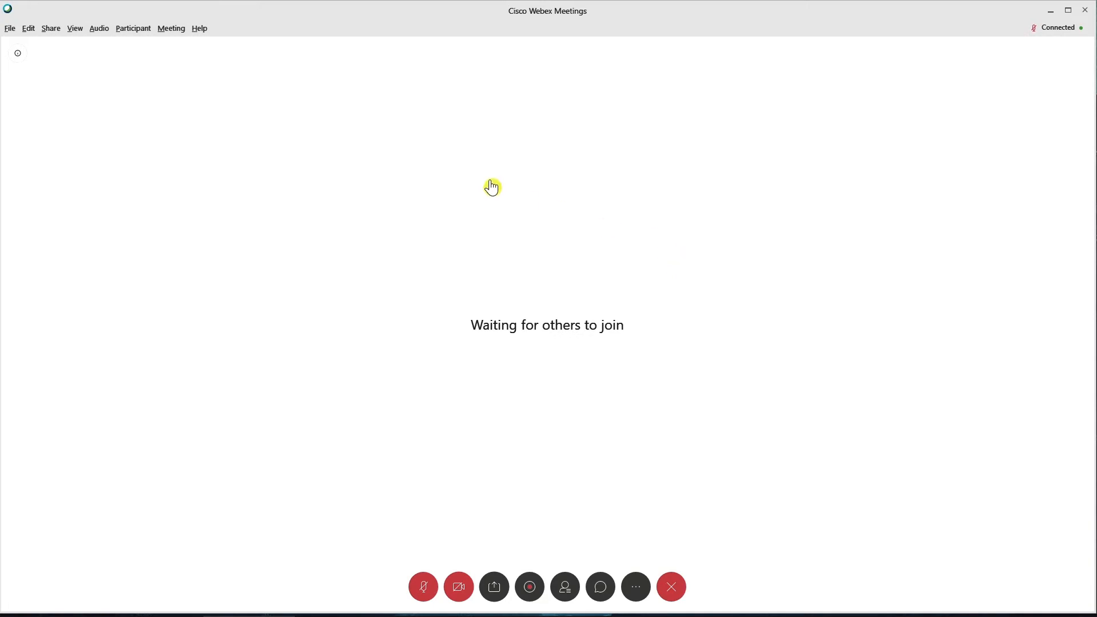
mouse_move(434, 174)
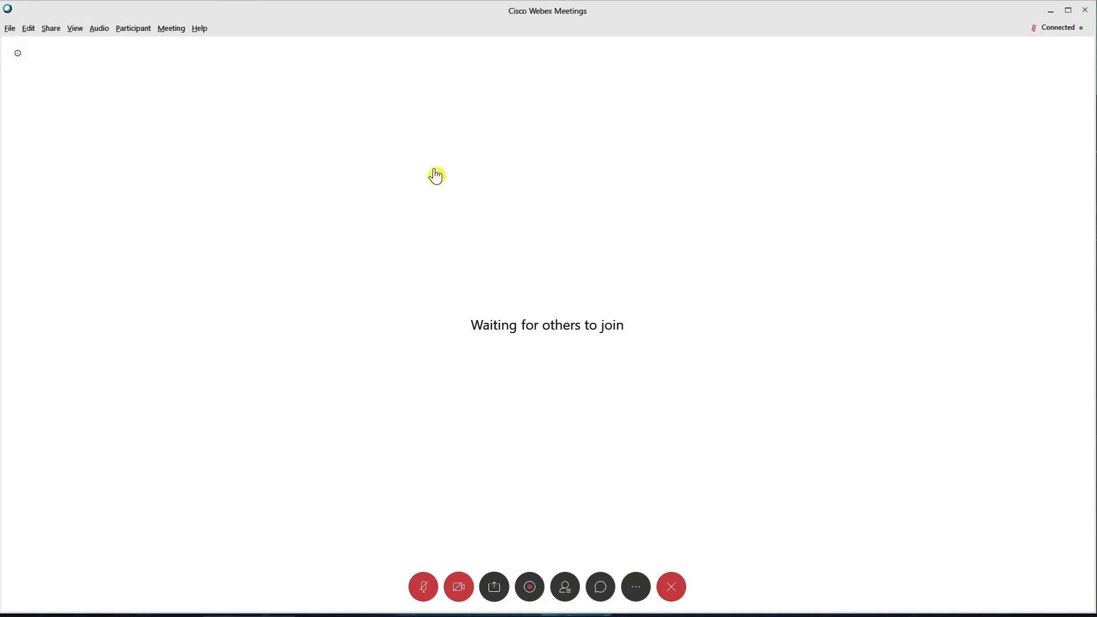
mouse_move(467, 126)
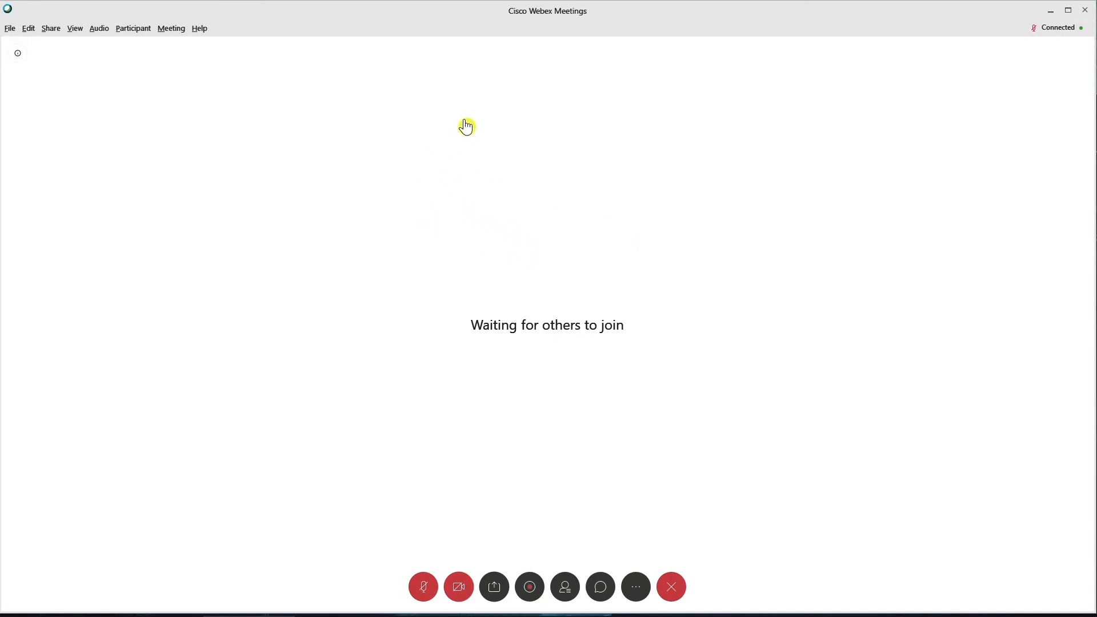
mouse_move(339, 30)
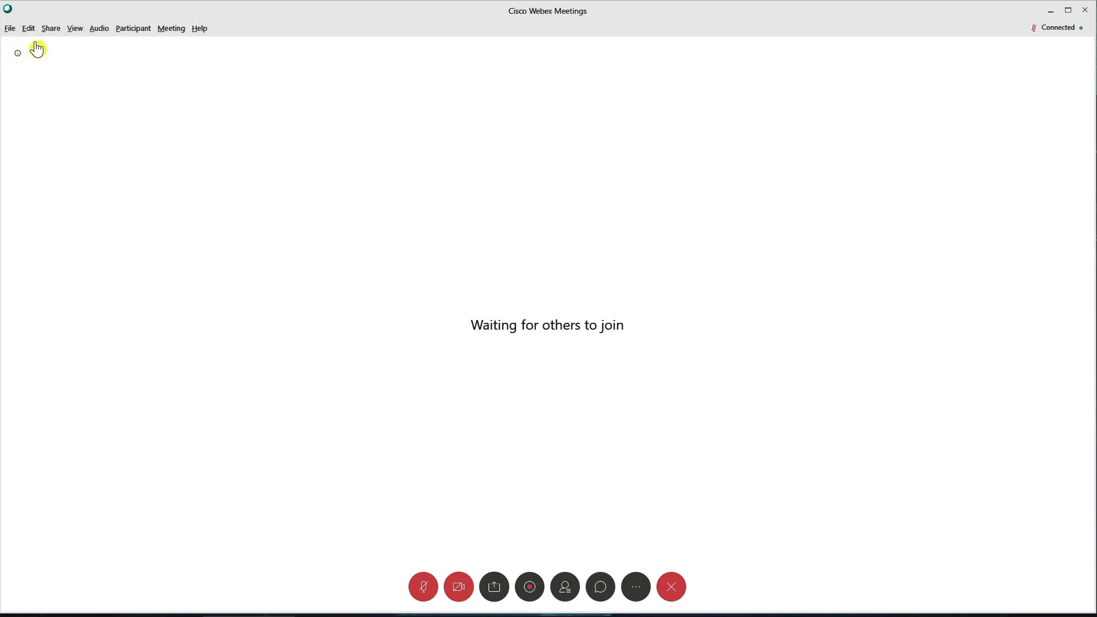
Show the menu-bar Share menu with content, browser, multimedia and meeting window options.
left_click(50, 28)
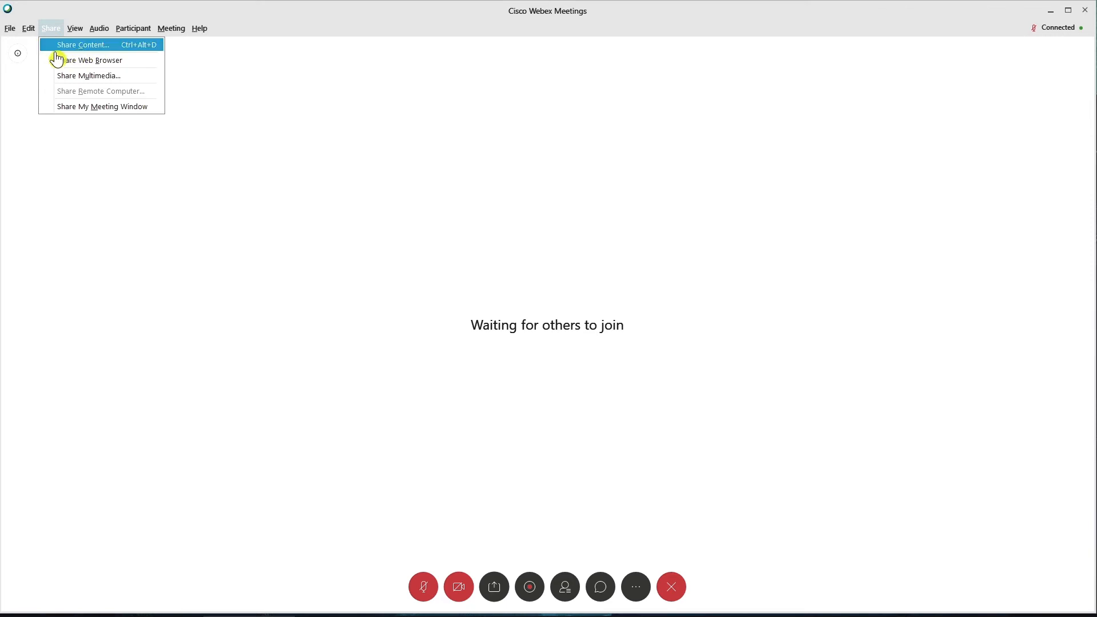
mouse_move(81, 55)
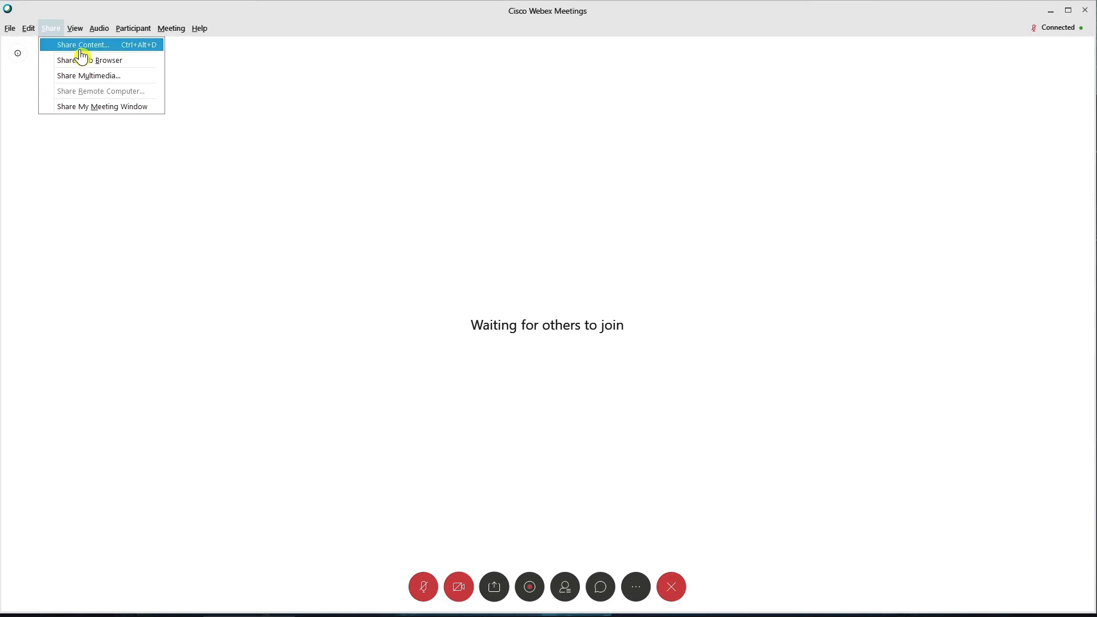
mouse_move(508, 611)
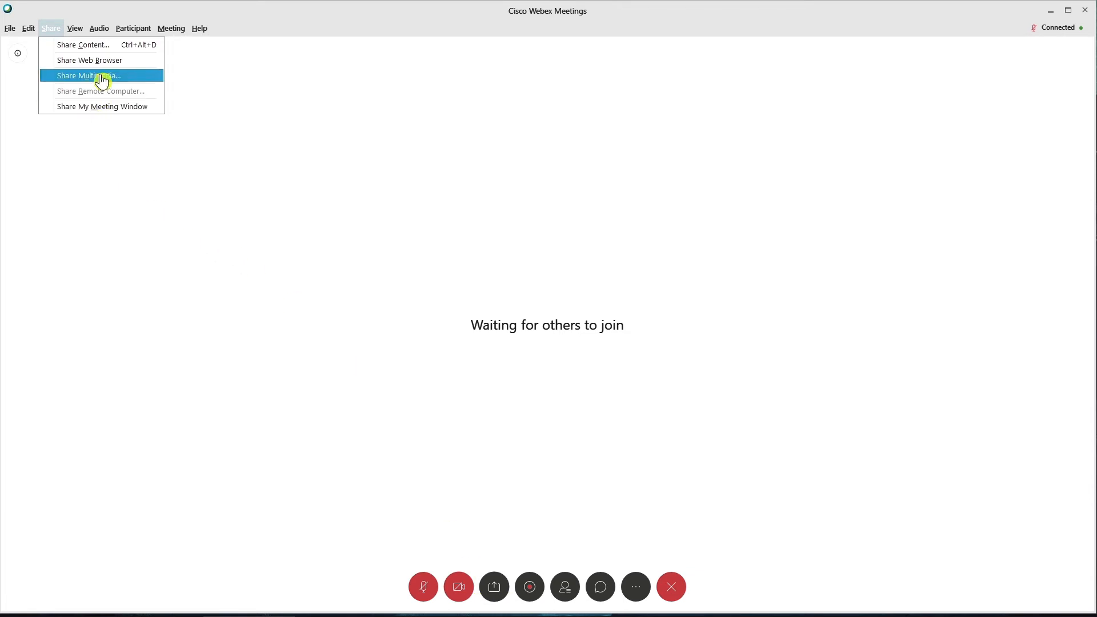
mouse_move(91, 51)
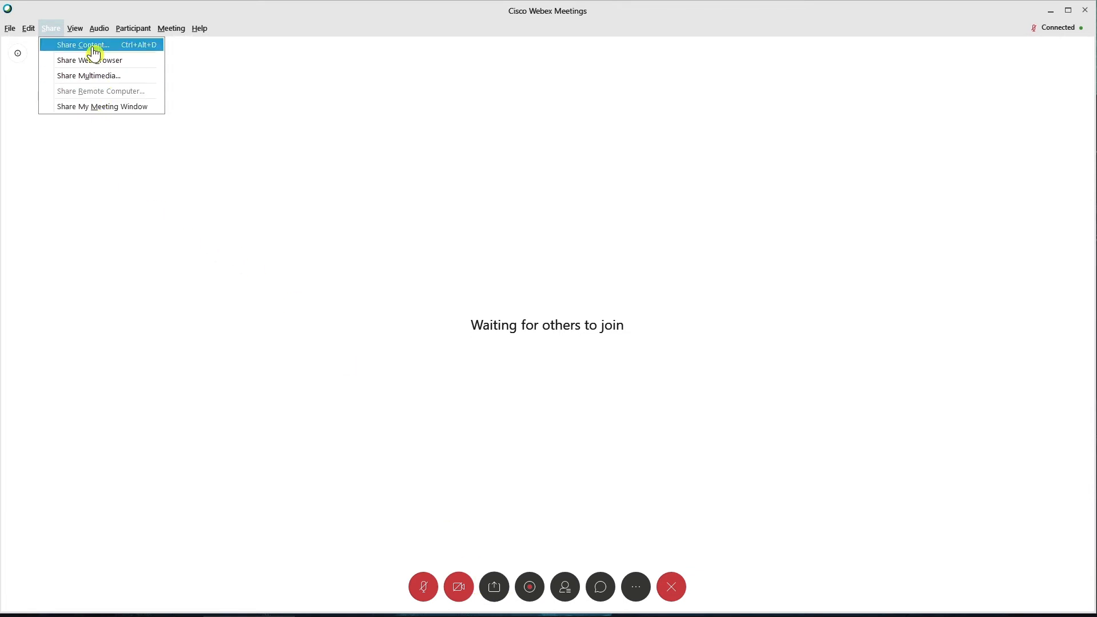
mouse_move(73, 60)
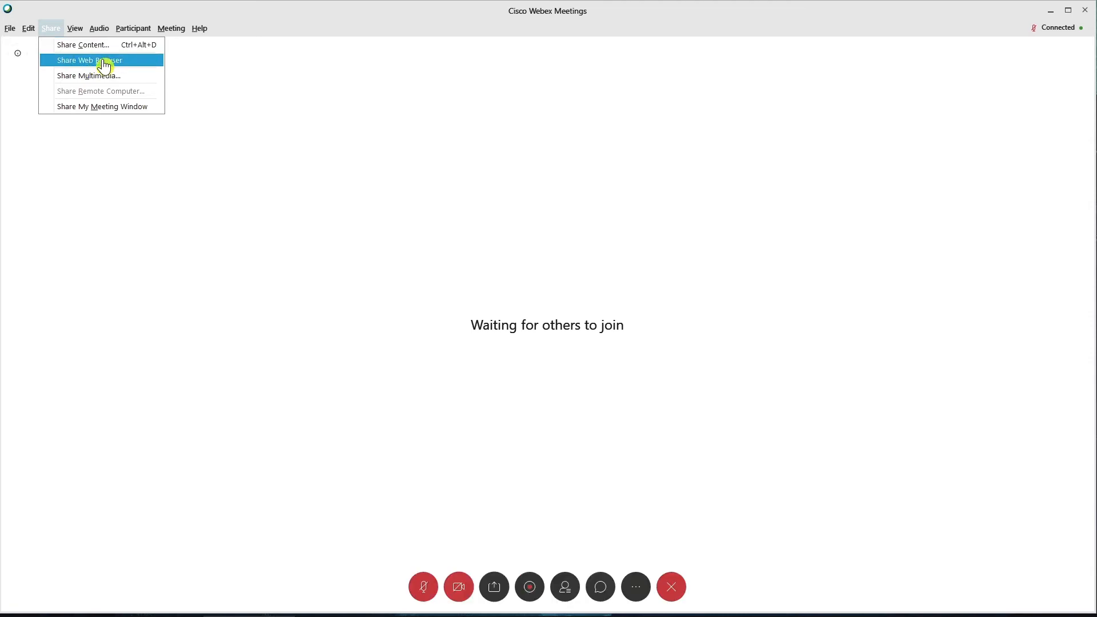
mouse_move(105, 70)
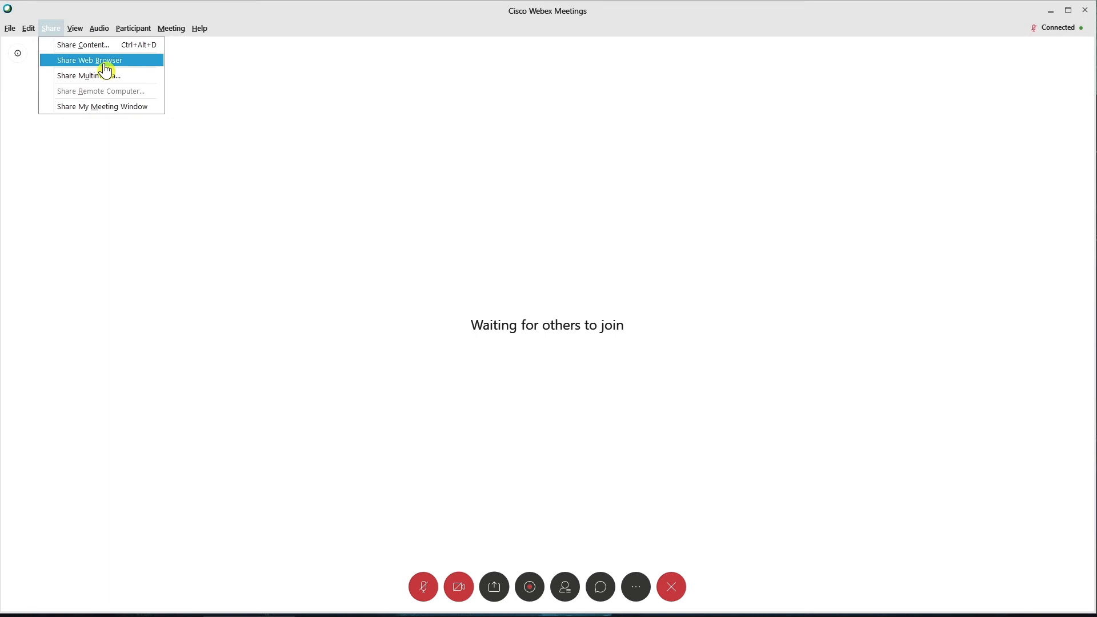
mouse_move(224, 87)
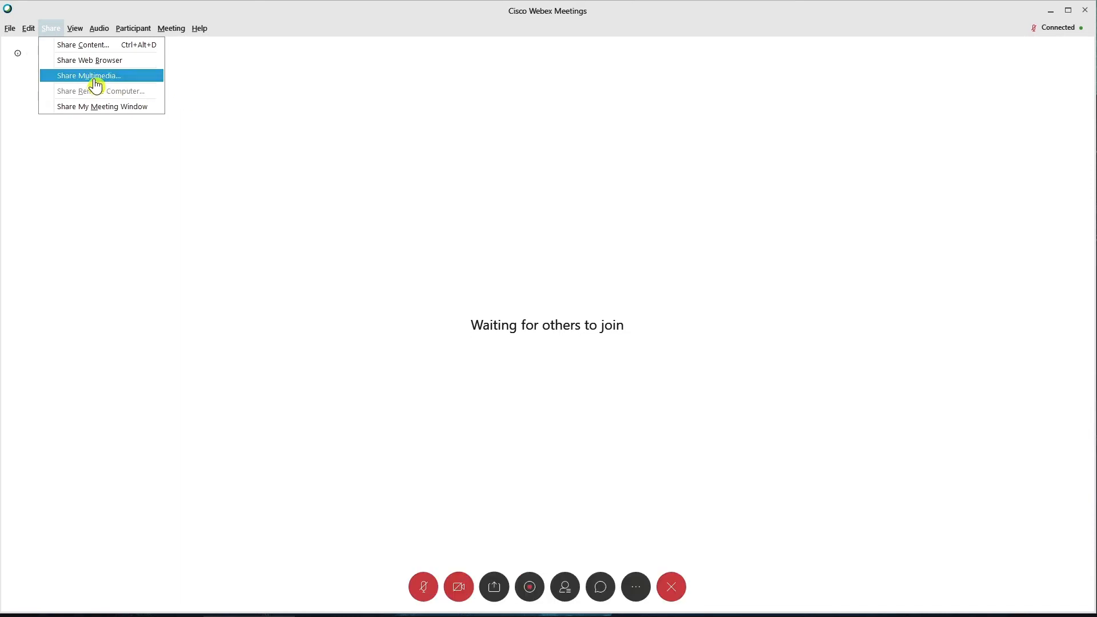
left_click(88, 76)
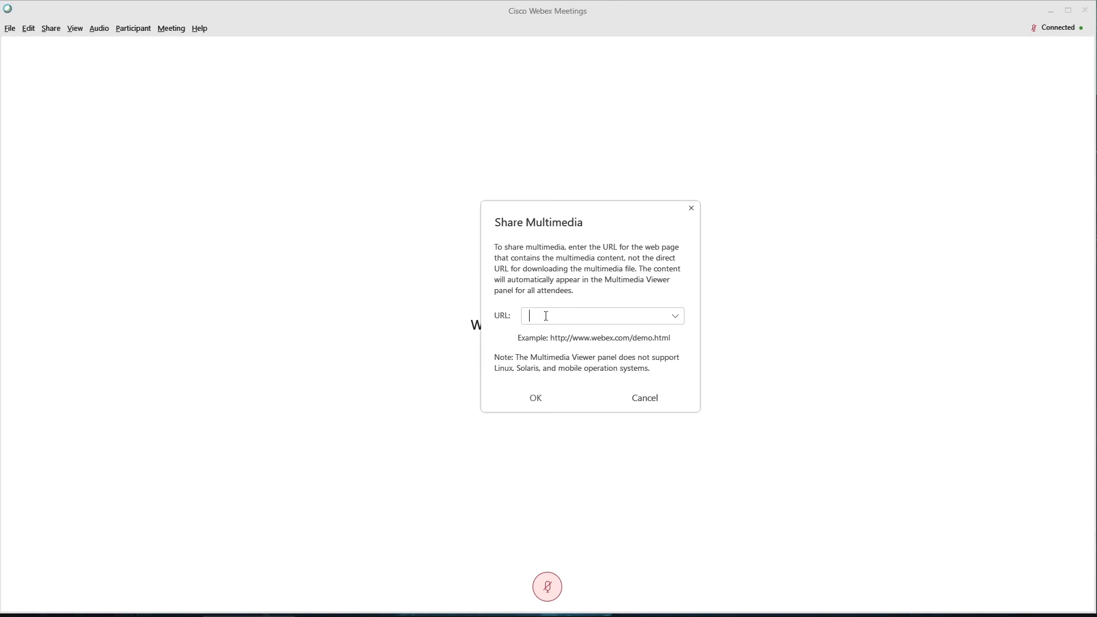
type("https://youtu.be/t_bDft_Wiqo")
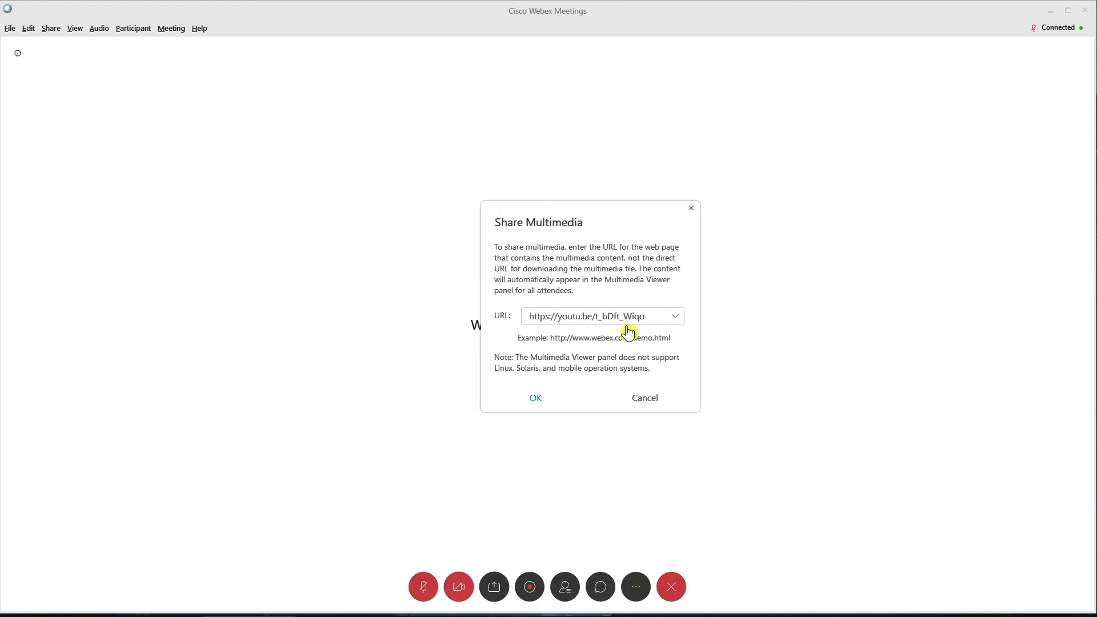
Confirm sharing the YouTube link, then close the Multimedia Viewer panel.
left_click(536, 397)
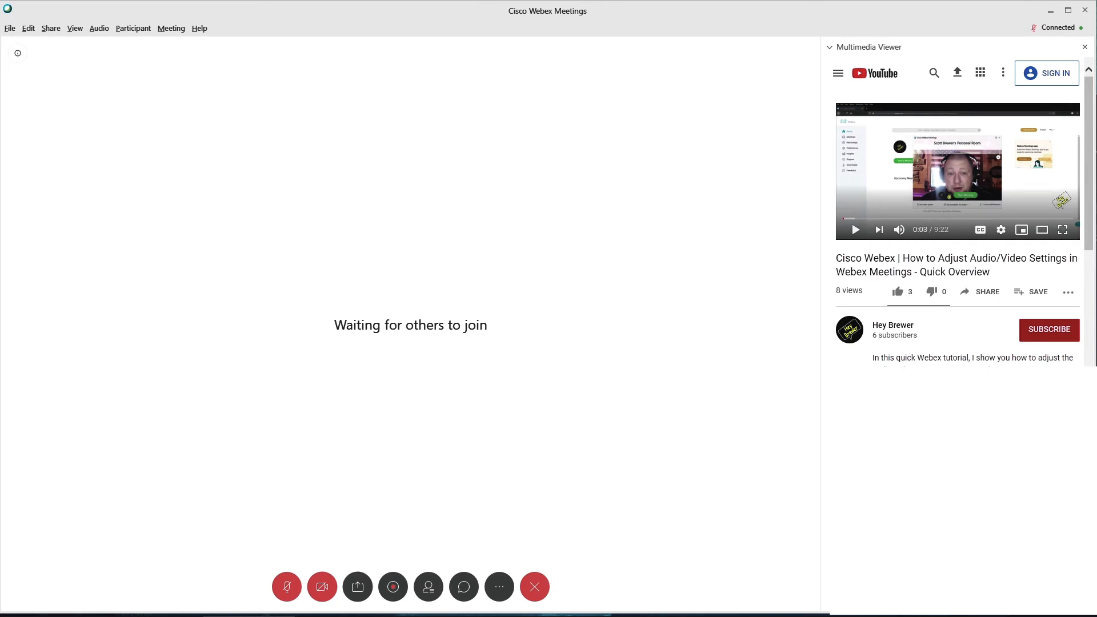
mouse_move(501, 198)
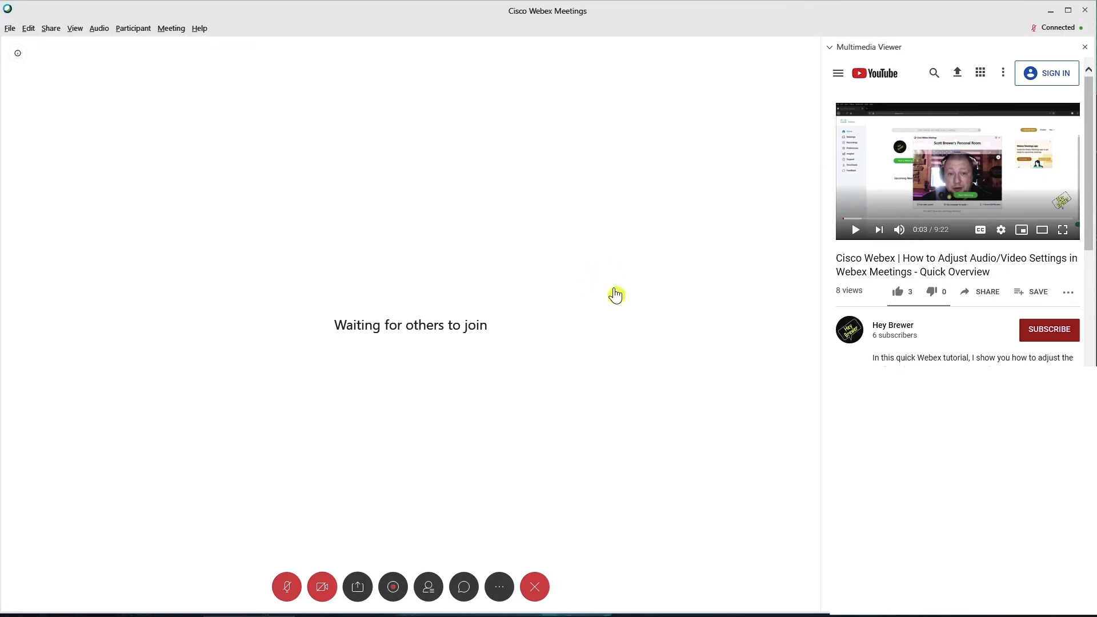
mouse_move(761, 223)
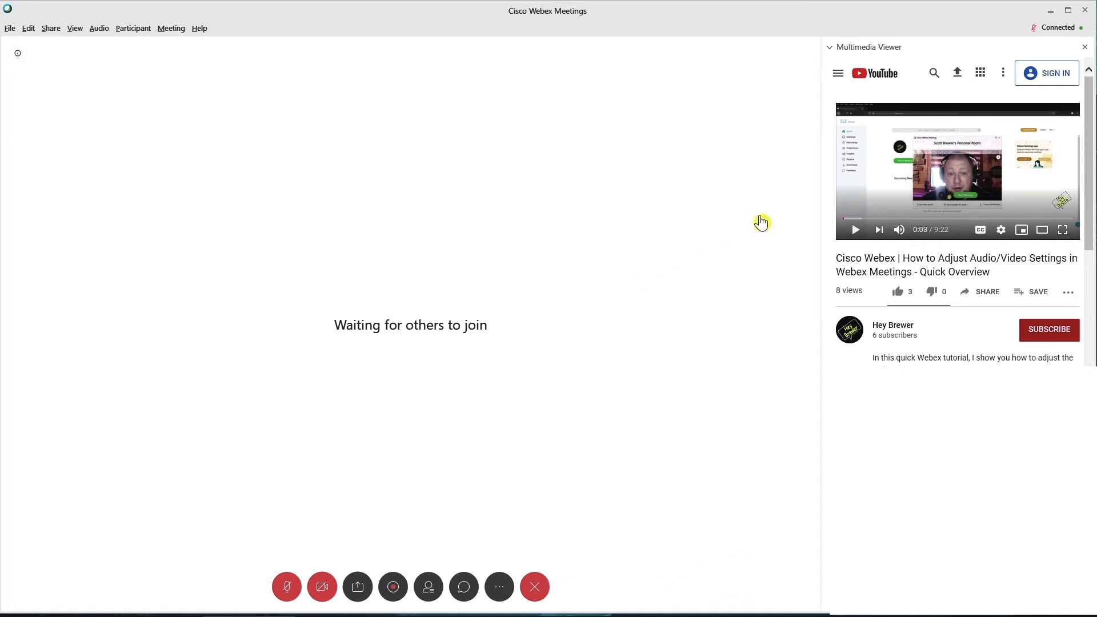
mouse_move(860, 350)
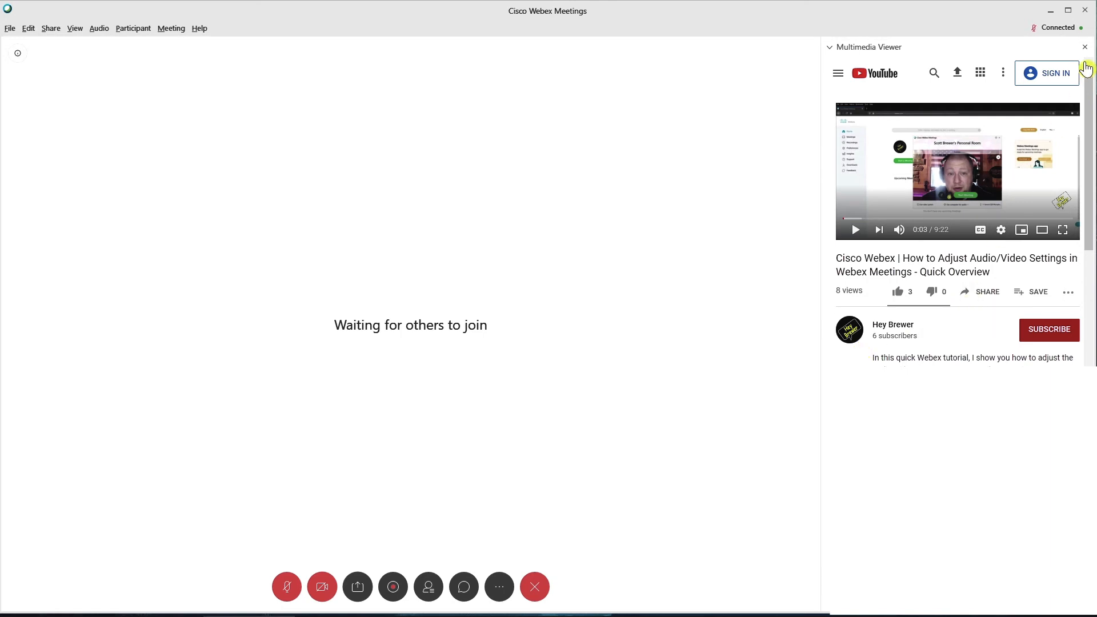
left_click(1084, 47)
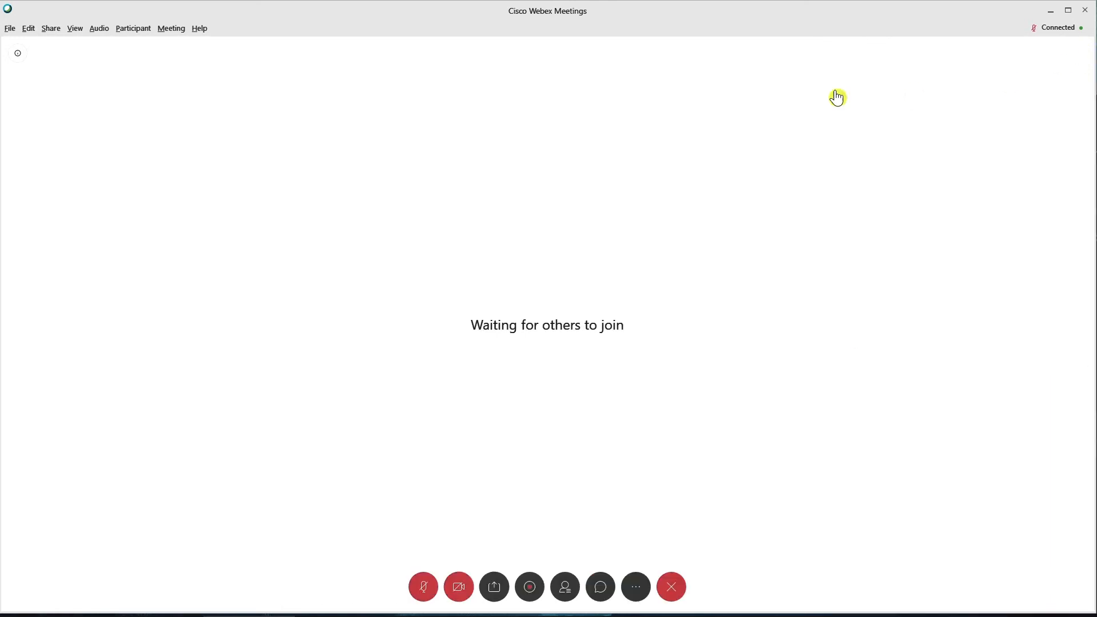
Open the Share menu to view content, web browser, multimedia and meeting window options.
left_click(50, 28)
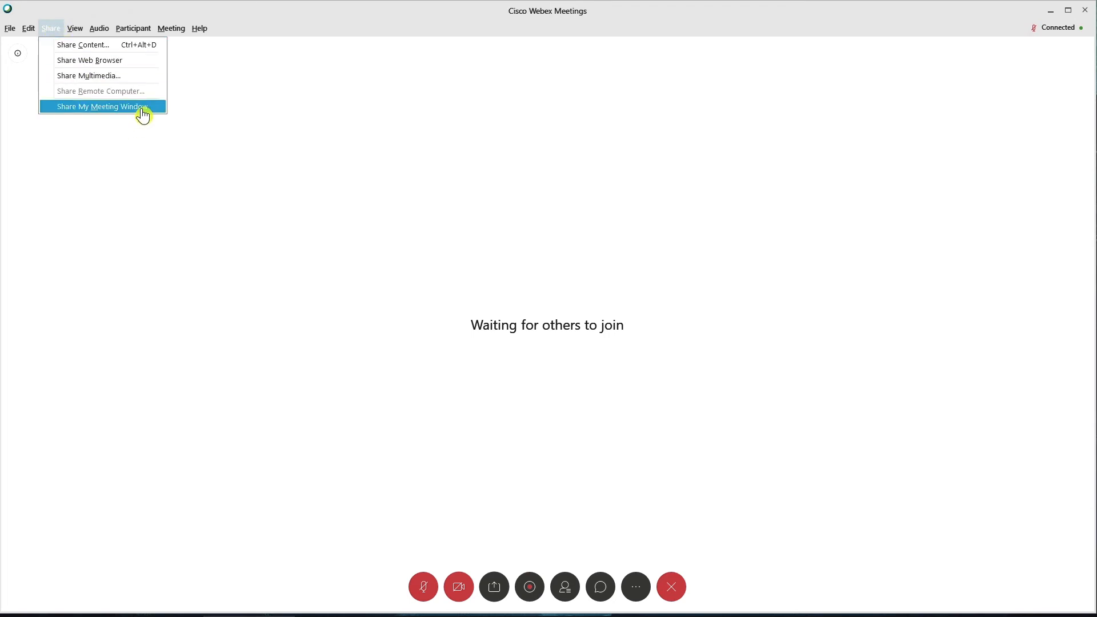
mouse_move(102, 91)
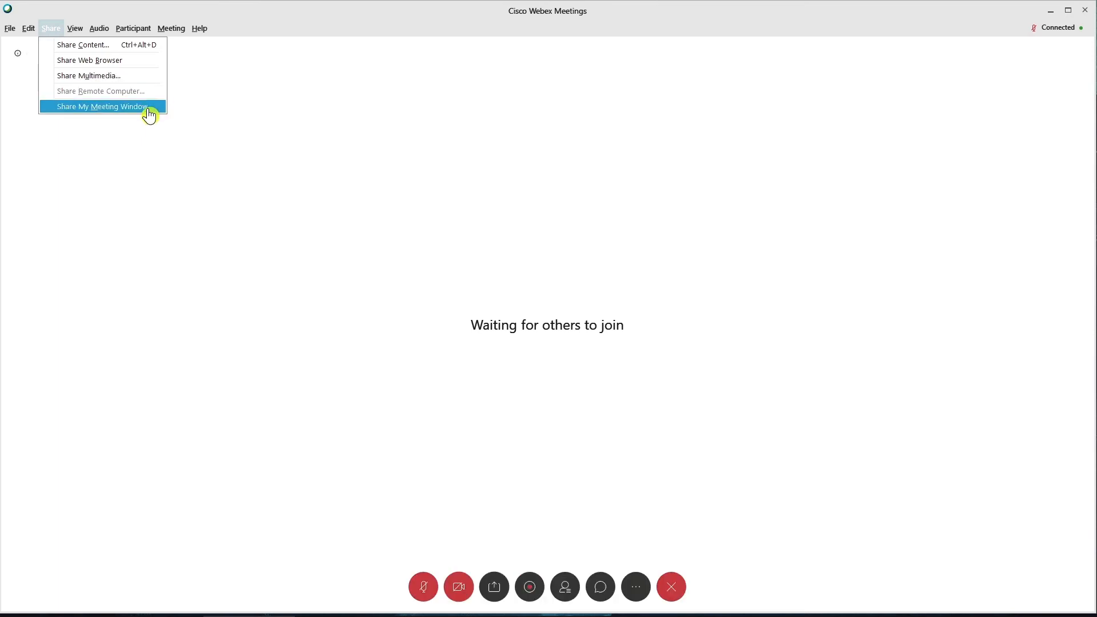
mouse_move(93, 125)
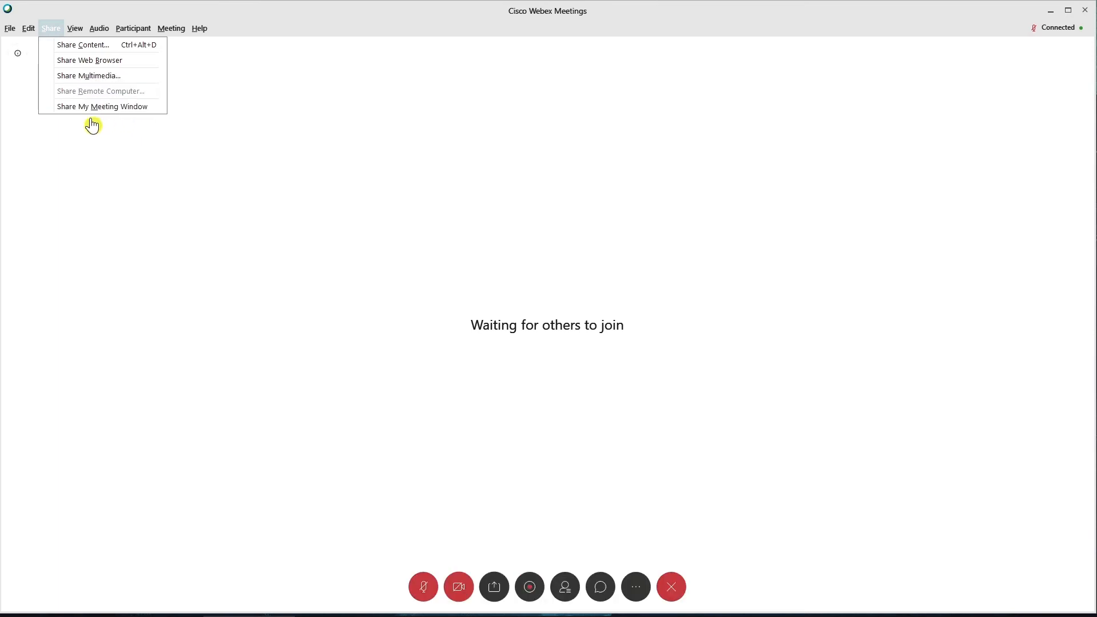
mouse_move(102, 106)
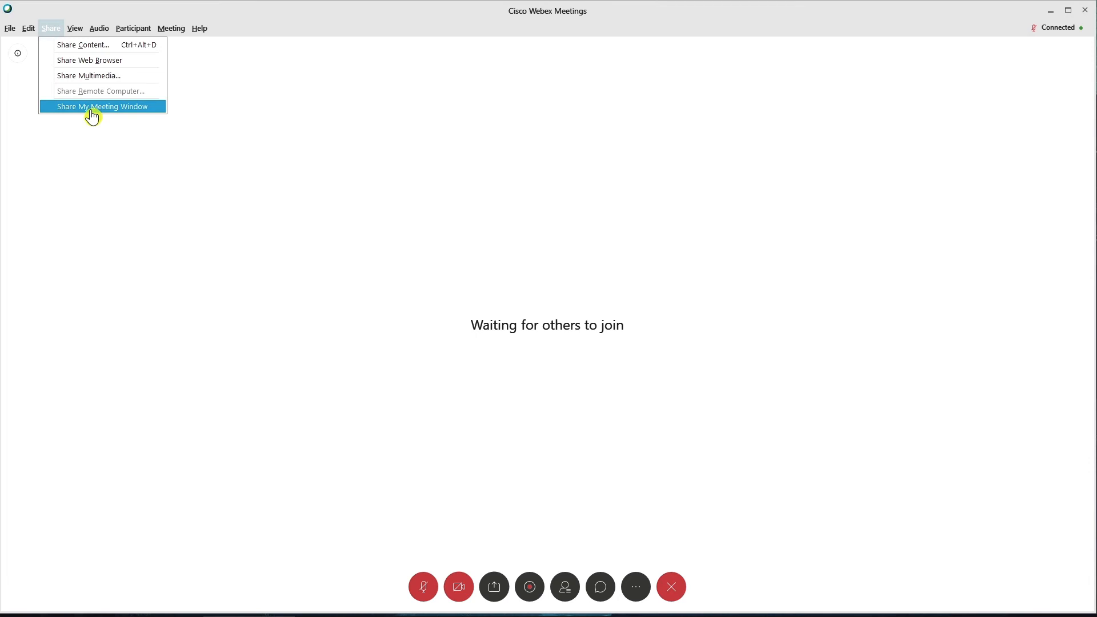
mouse_move(124, 116)
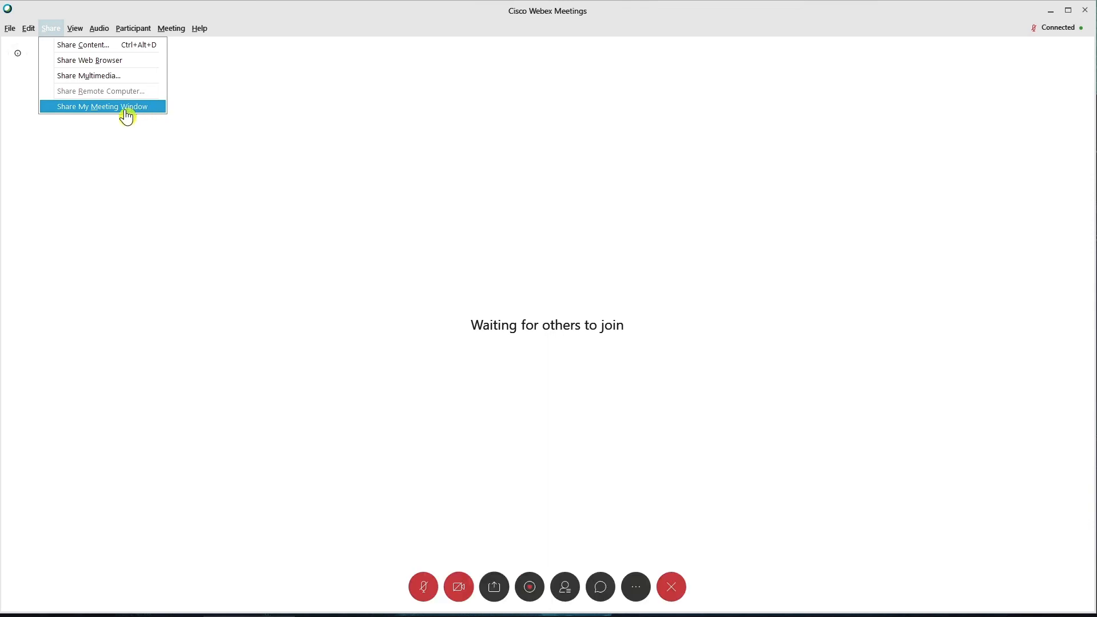
mouse_move(458, 165)
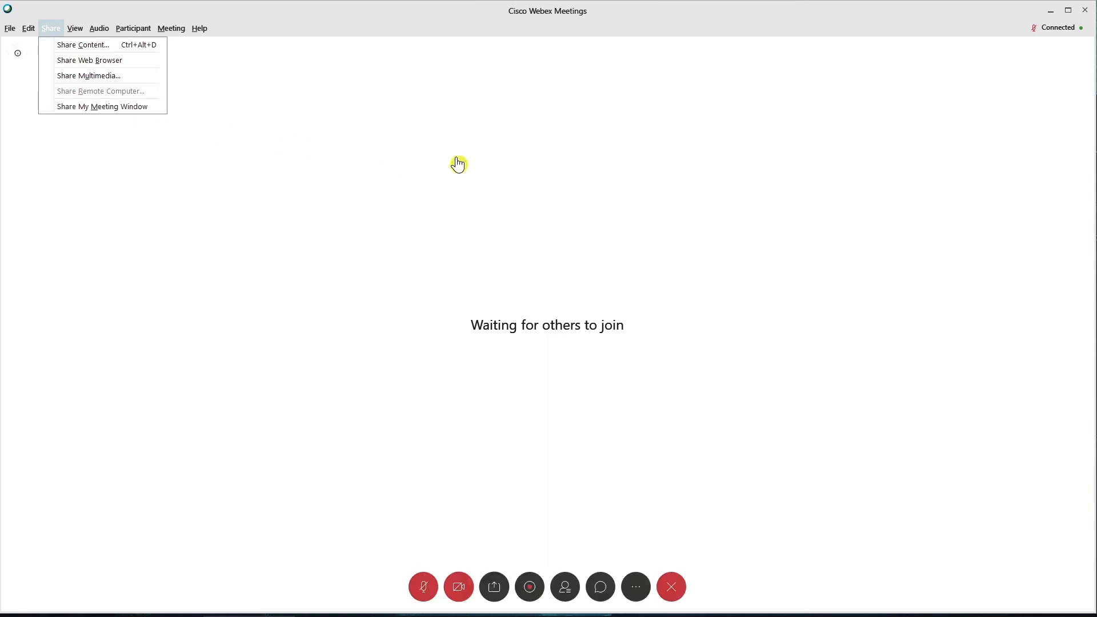
mouse_move(240, 69)
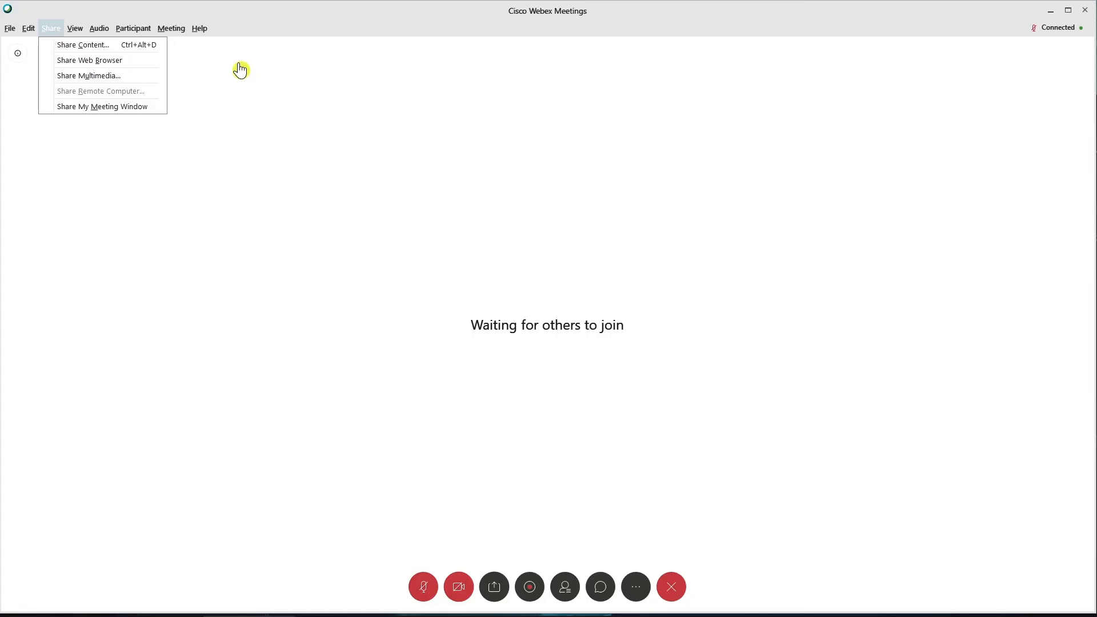
mouse_move(589, 163)
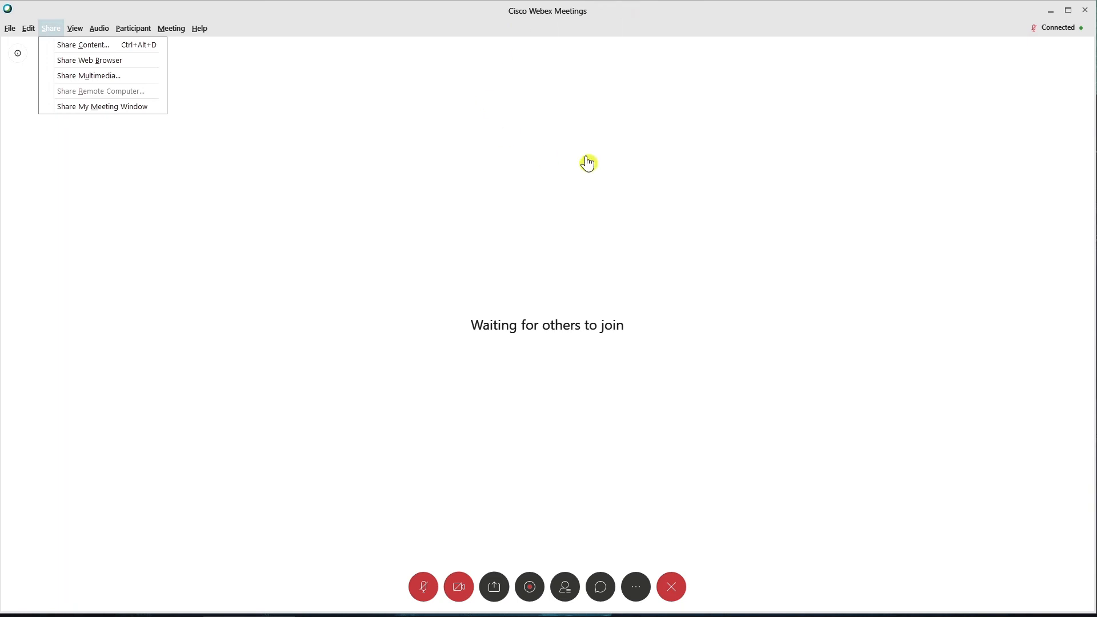
mouse_move(504, 458)
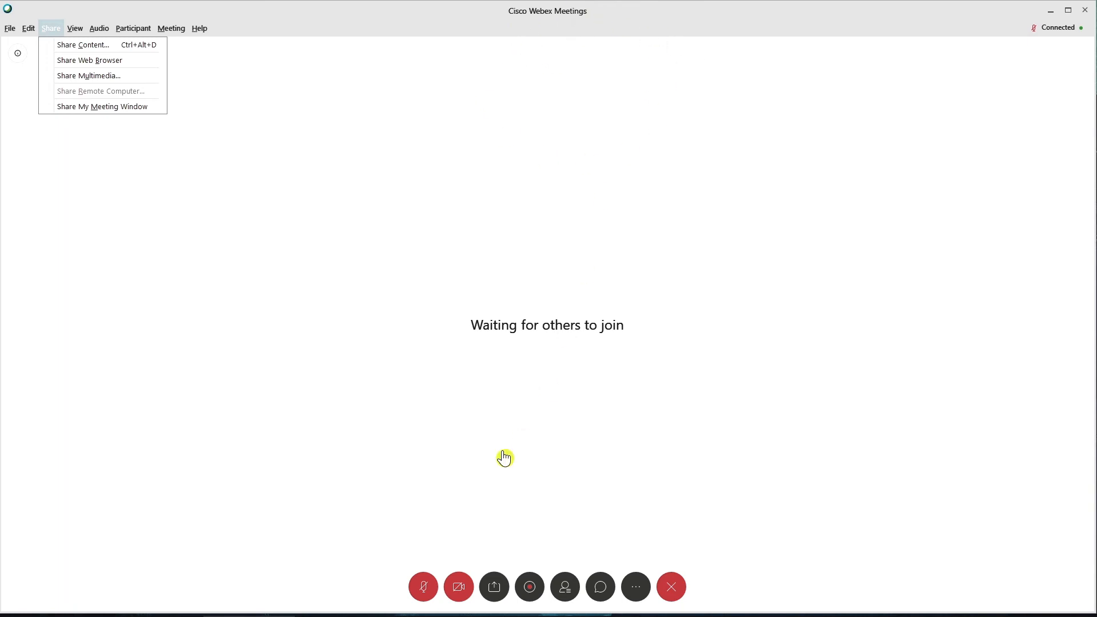
mouse_move(704, 609)
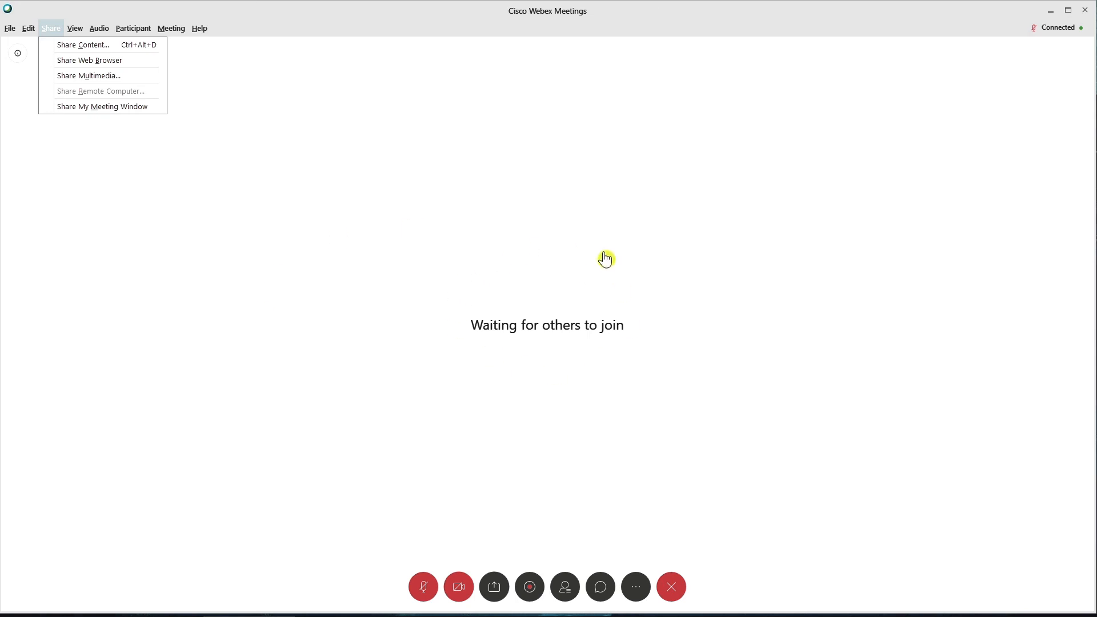
mouse_move(548, 217)
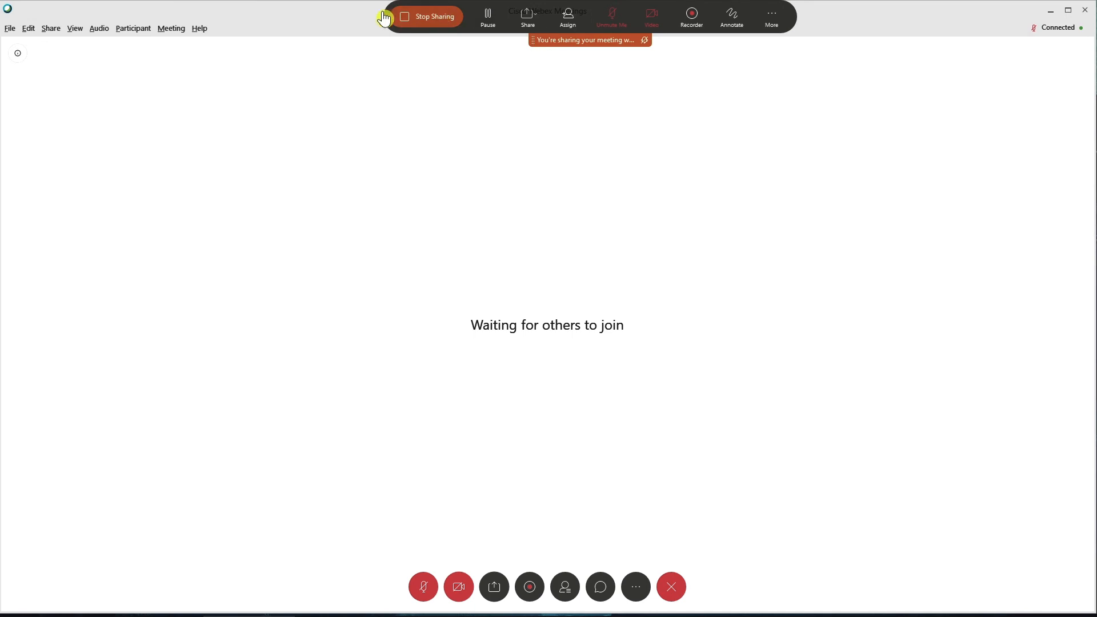
mouse_move(504, 15)
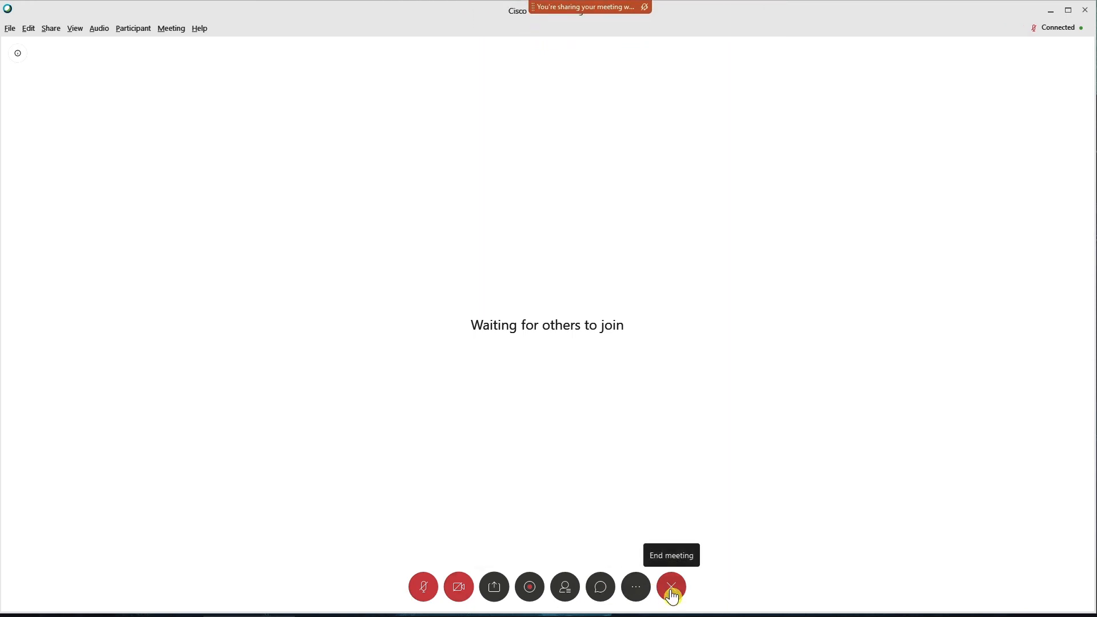
mouse_move(18, 32)
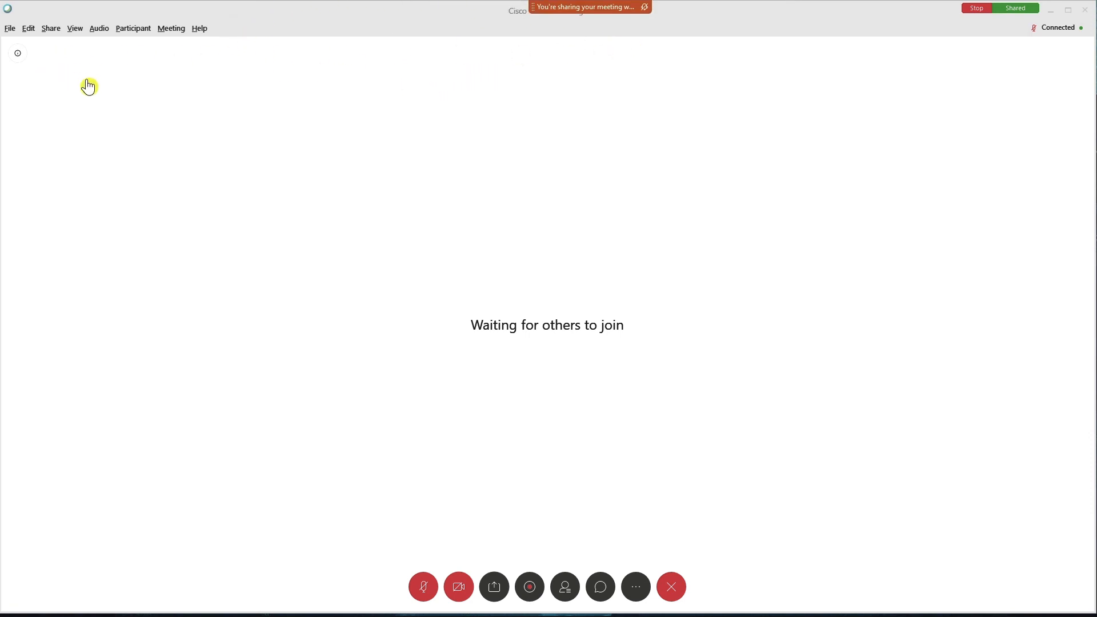
mouse_move(610, 393)
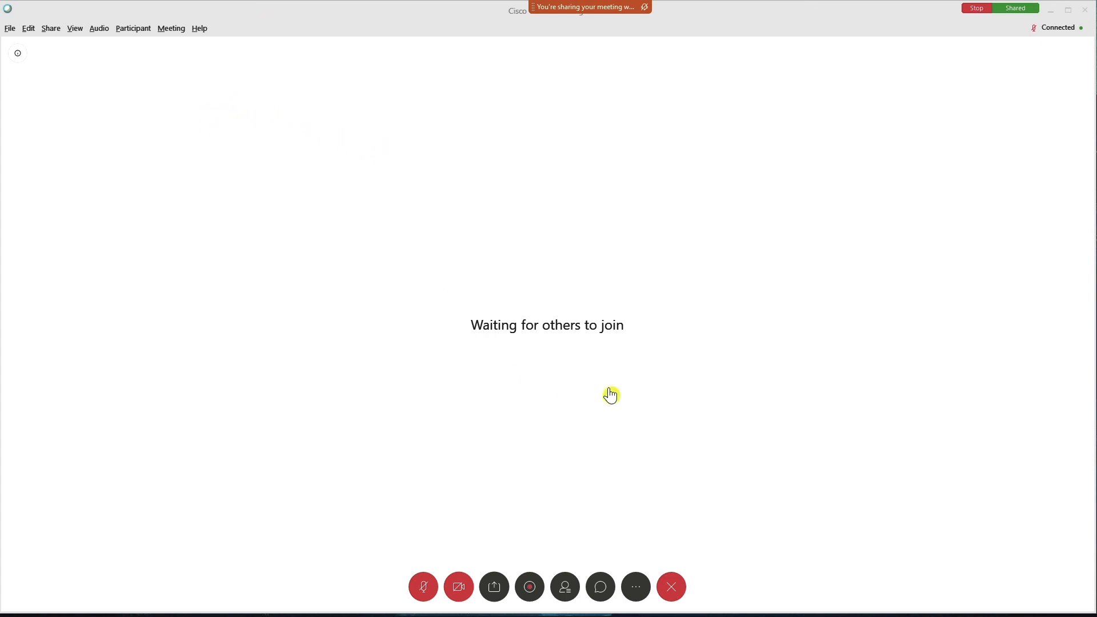
mouse_move(551, 557)
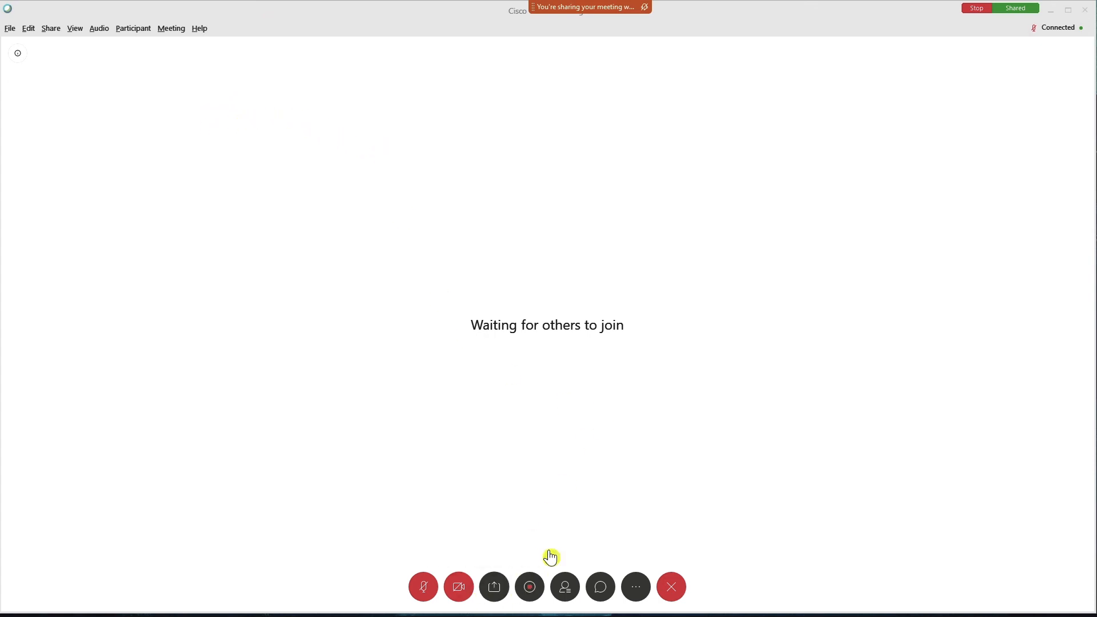
mouse_move(851, 361)
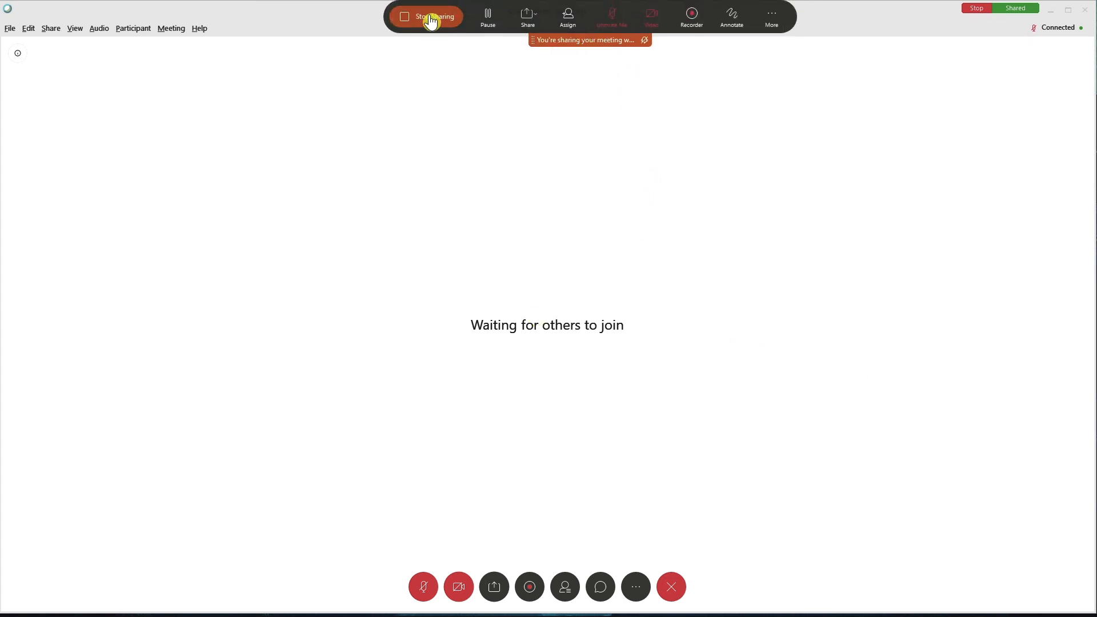
Stop sharing the meeting window from the top sharing control bar.
left_click(429, 16)
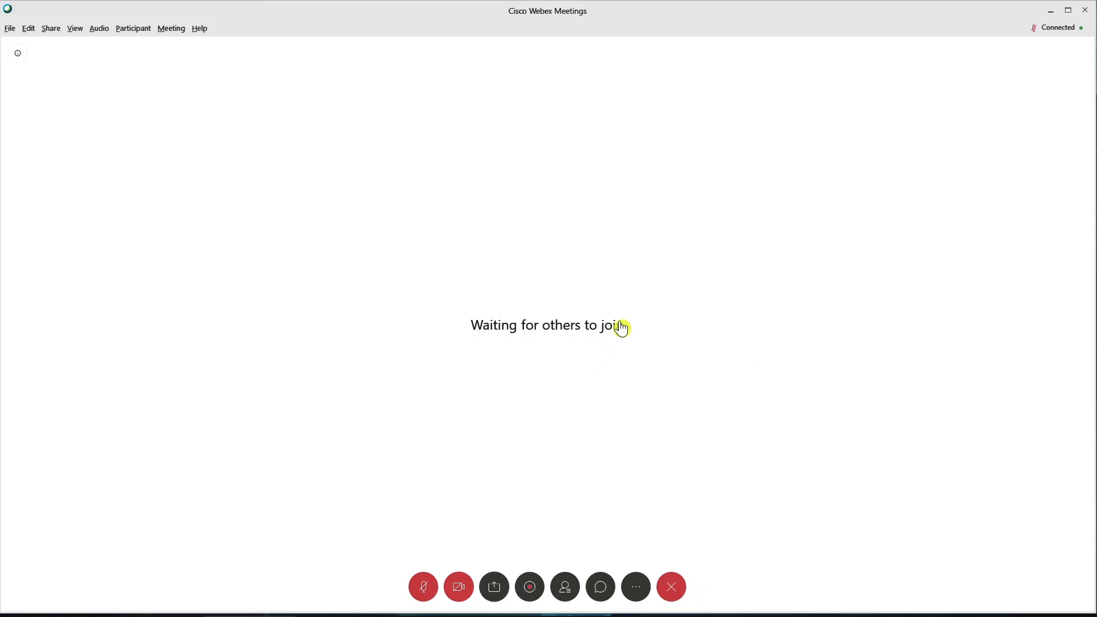